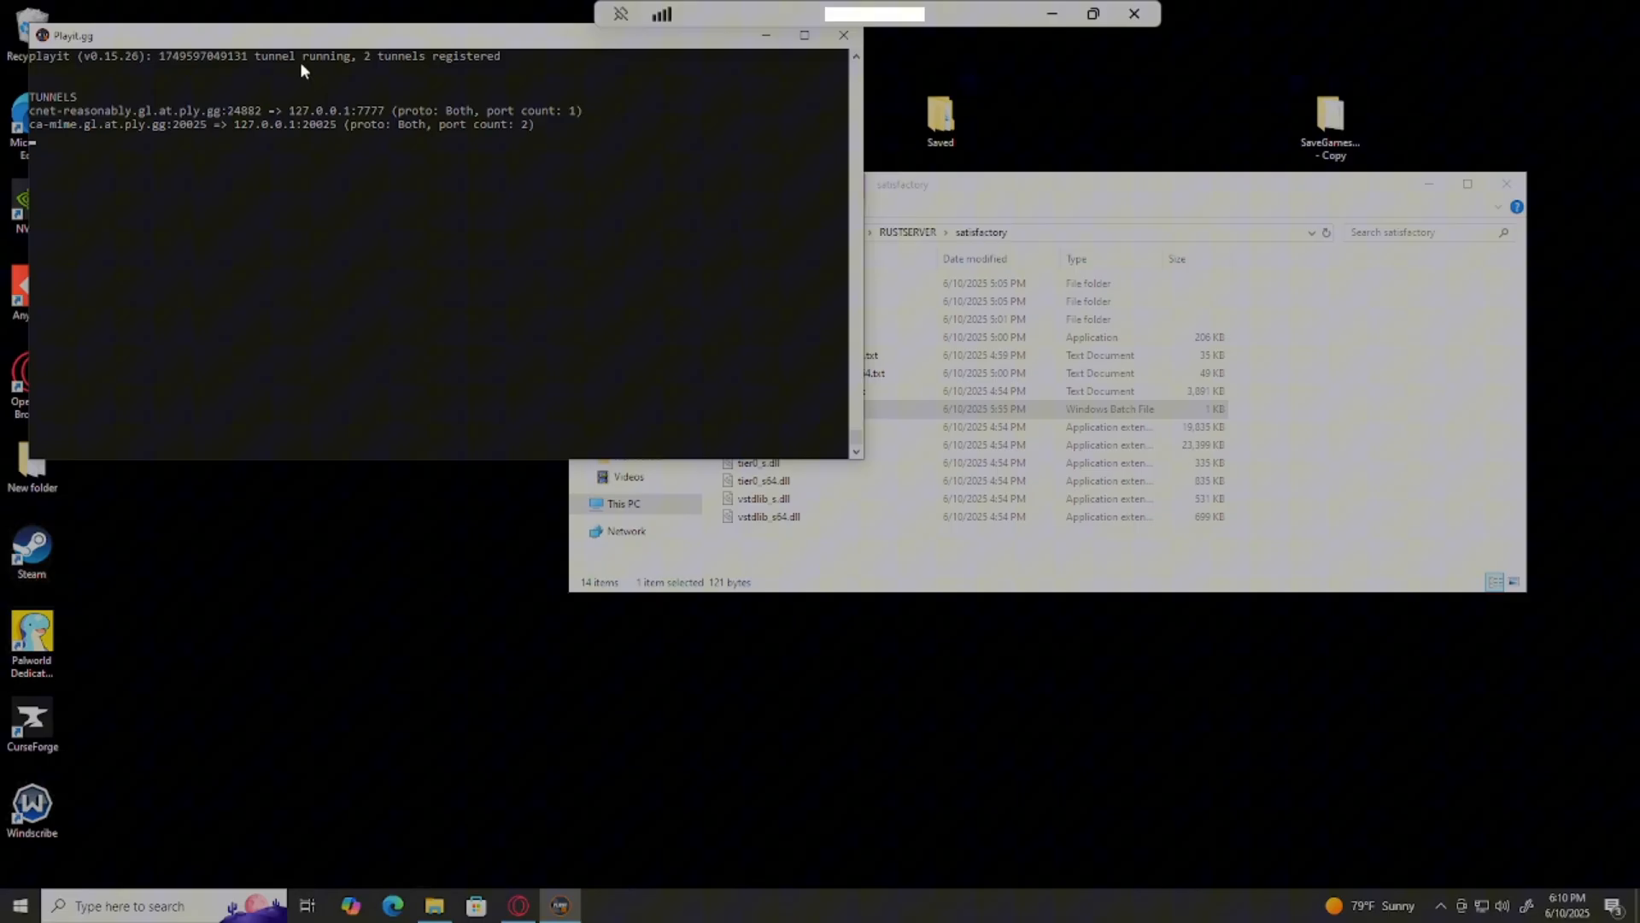
pyautogui.moveTo(721, 70)
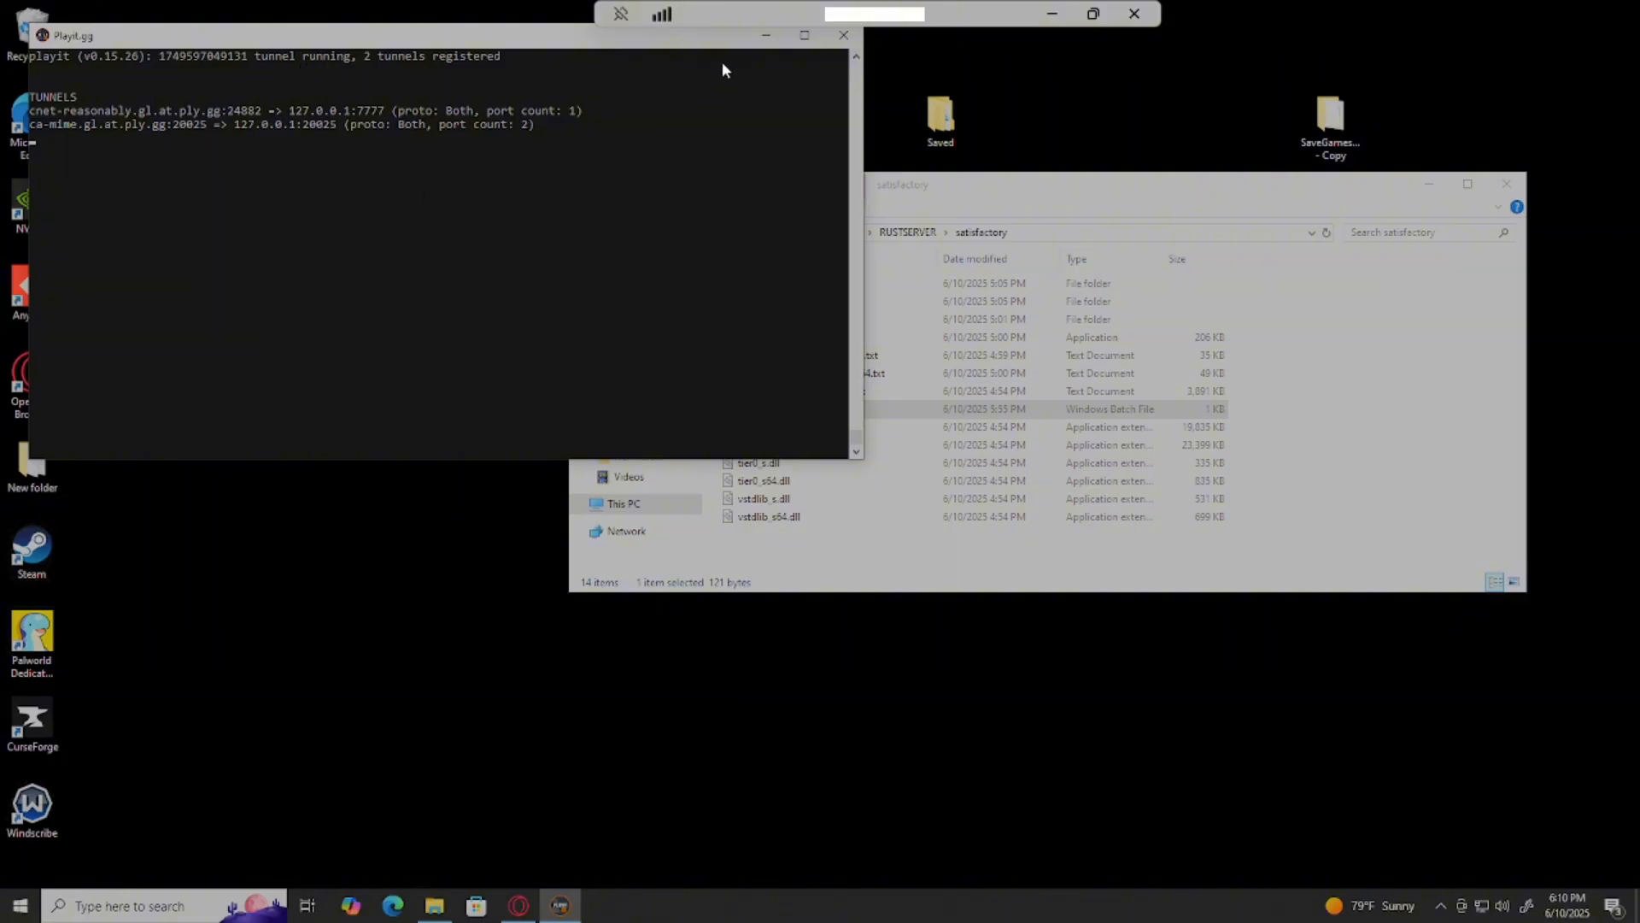
pyautogui.moveTo(766, 37)
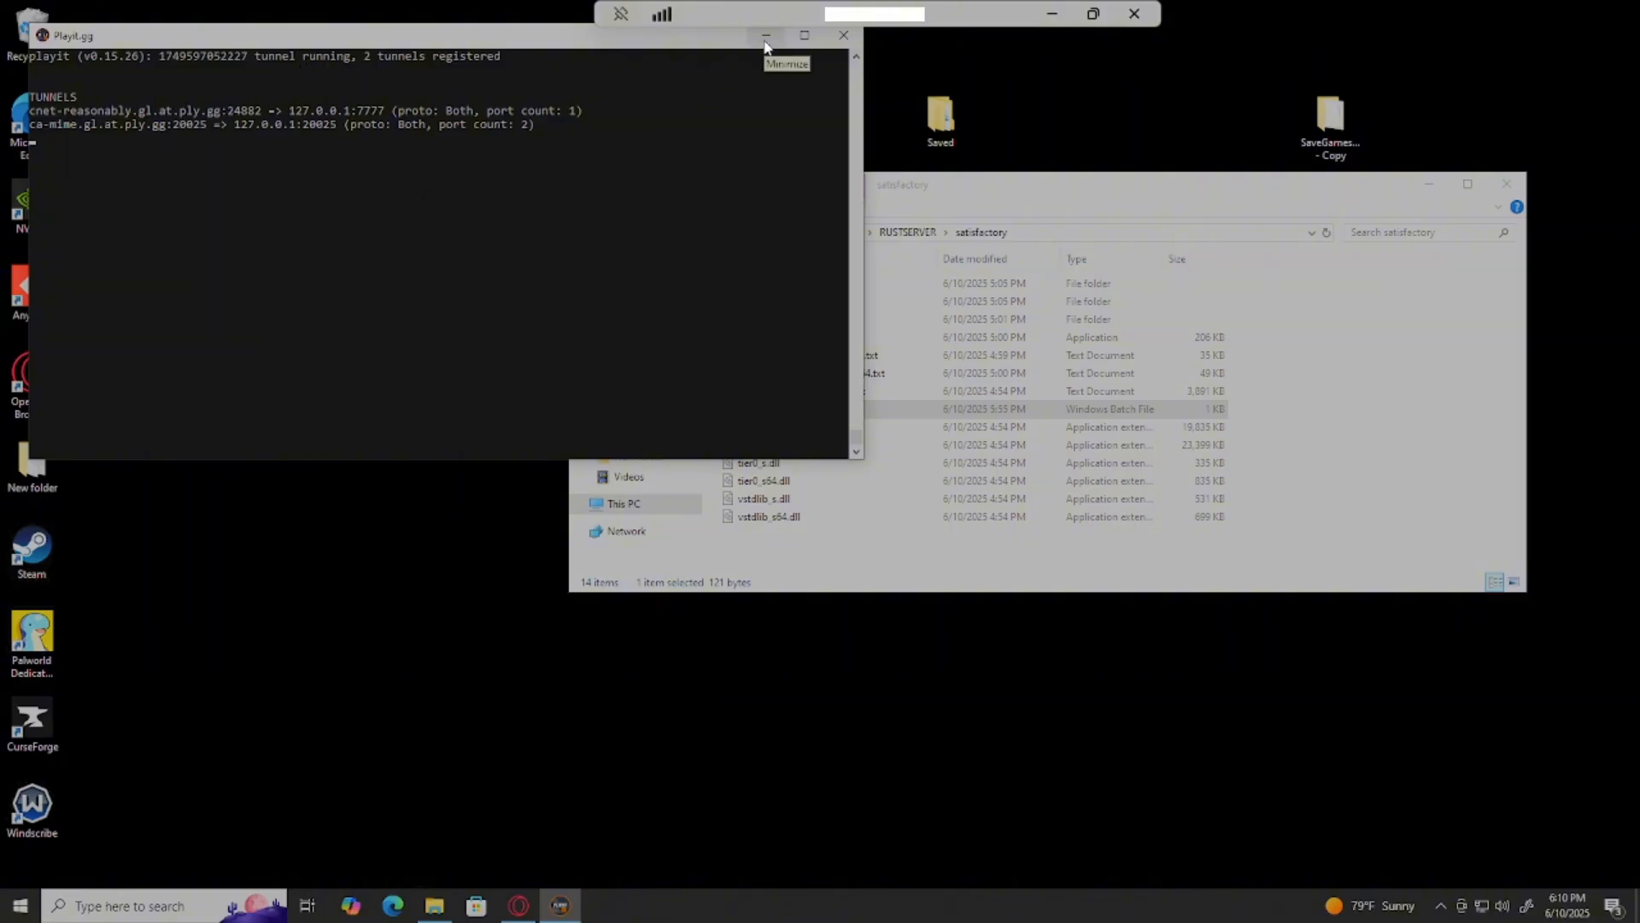
# - Minimize the Playit.gg agent window so the satisfactory server folder shows
pyautogui.click(765, 36)
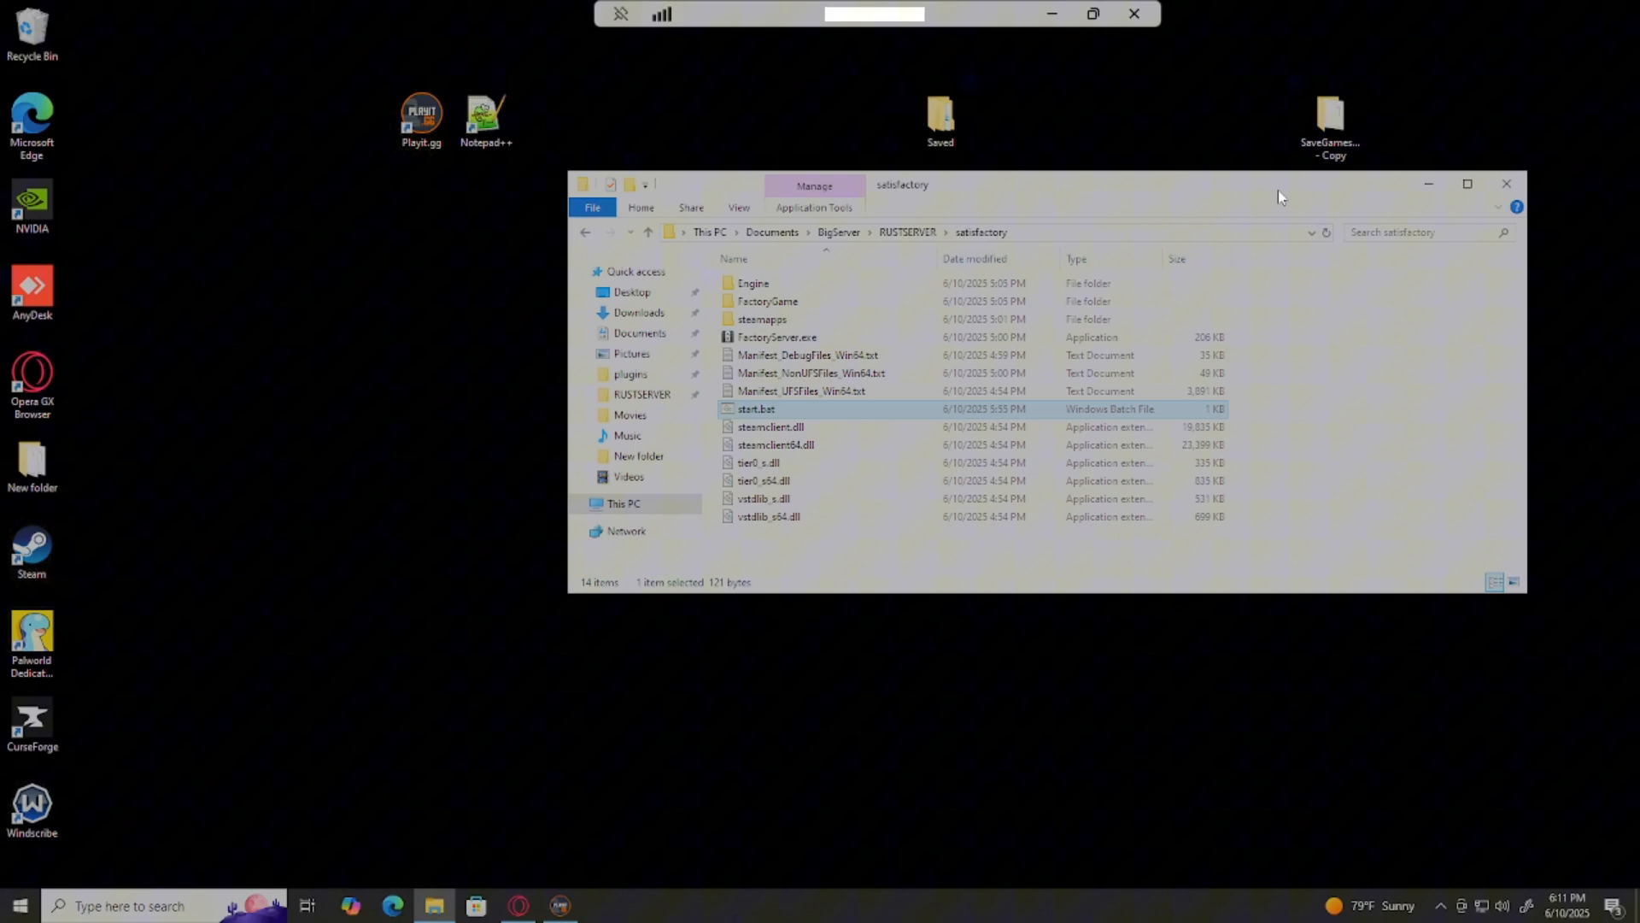
pyautogui.moveTo(1256, 216)
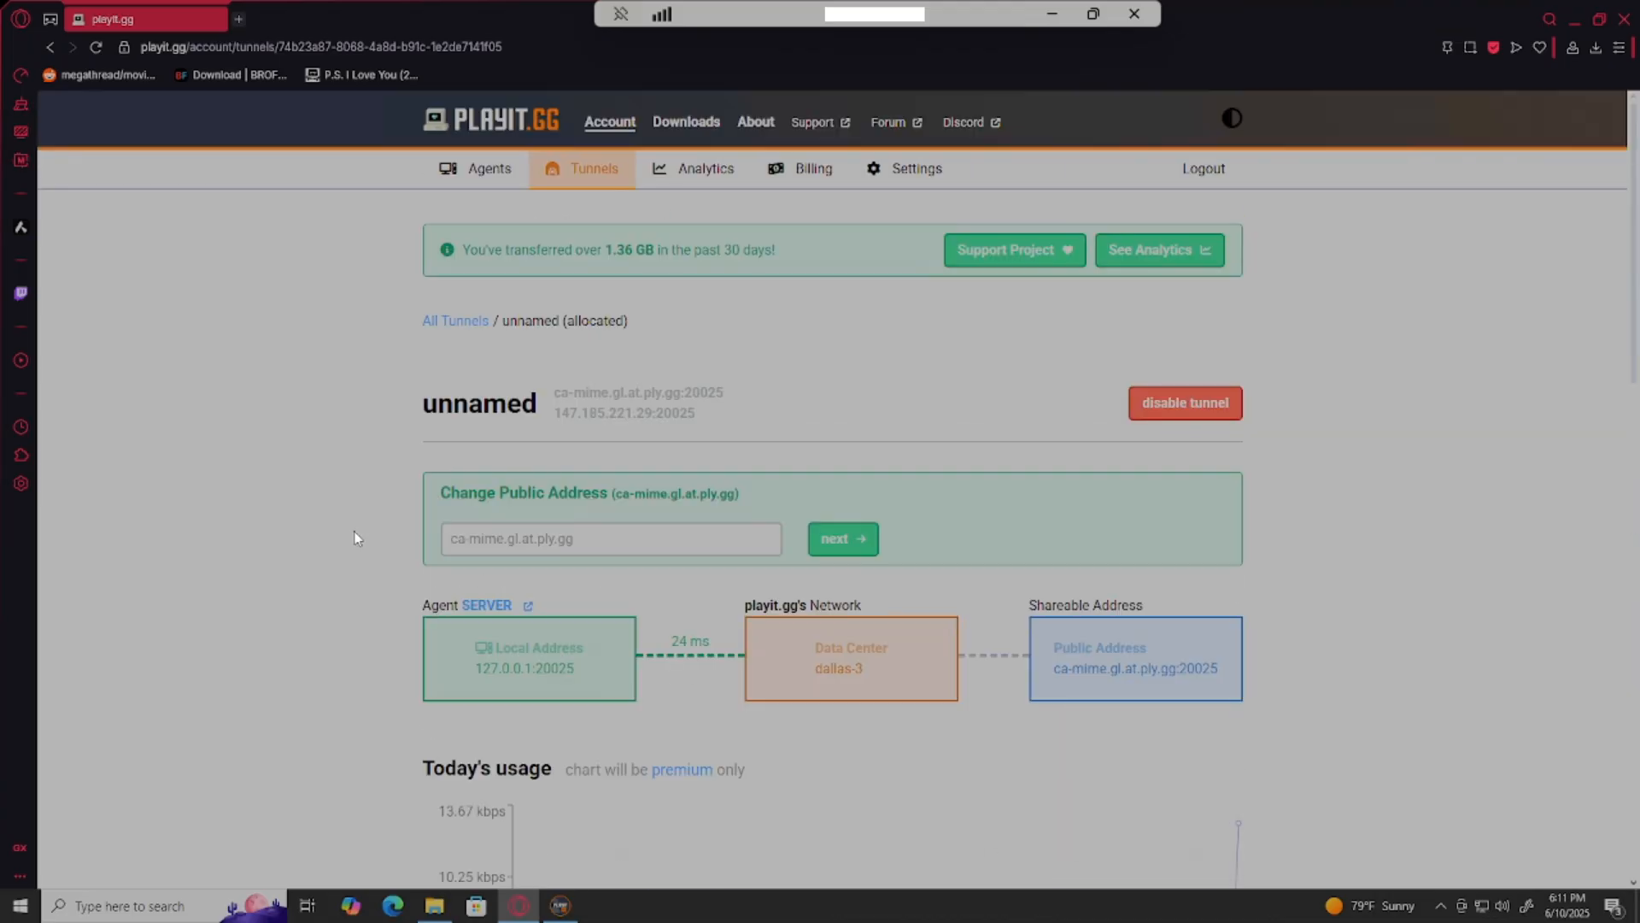
pyautogui.moveTo(834, 285)
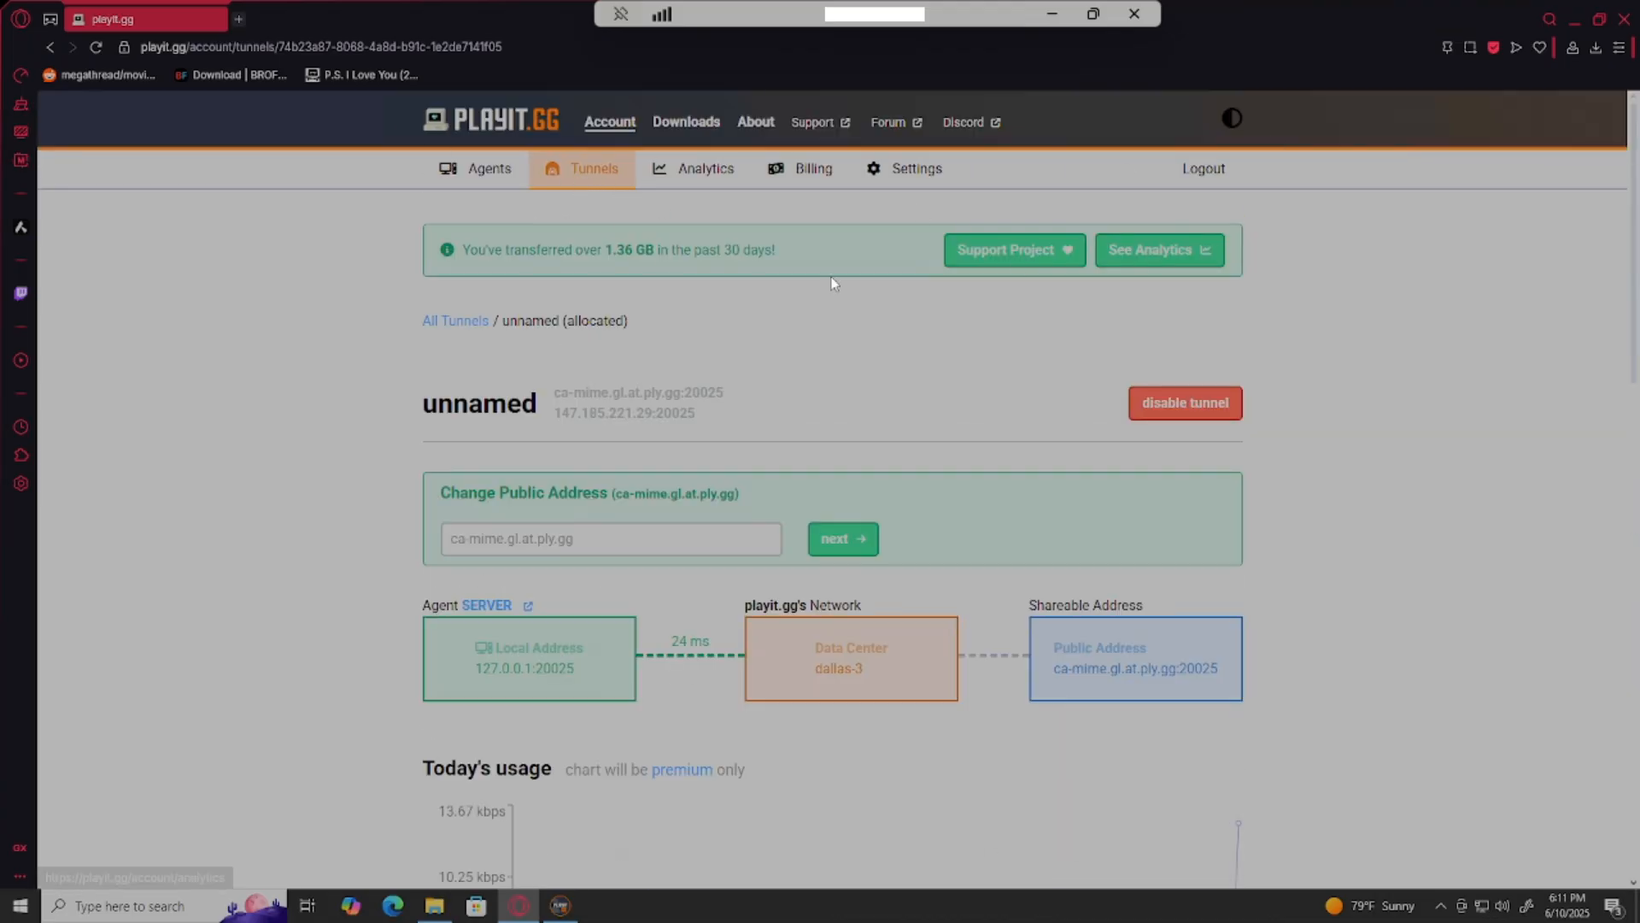
# - On the SERVER agent's page, start a new tunnel set to TCP+UDP with Port Count 2
pyautogui.click(455, 320)
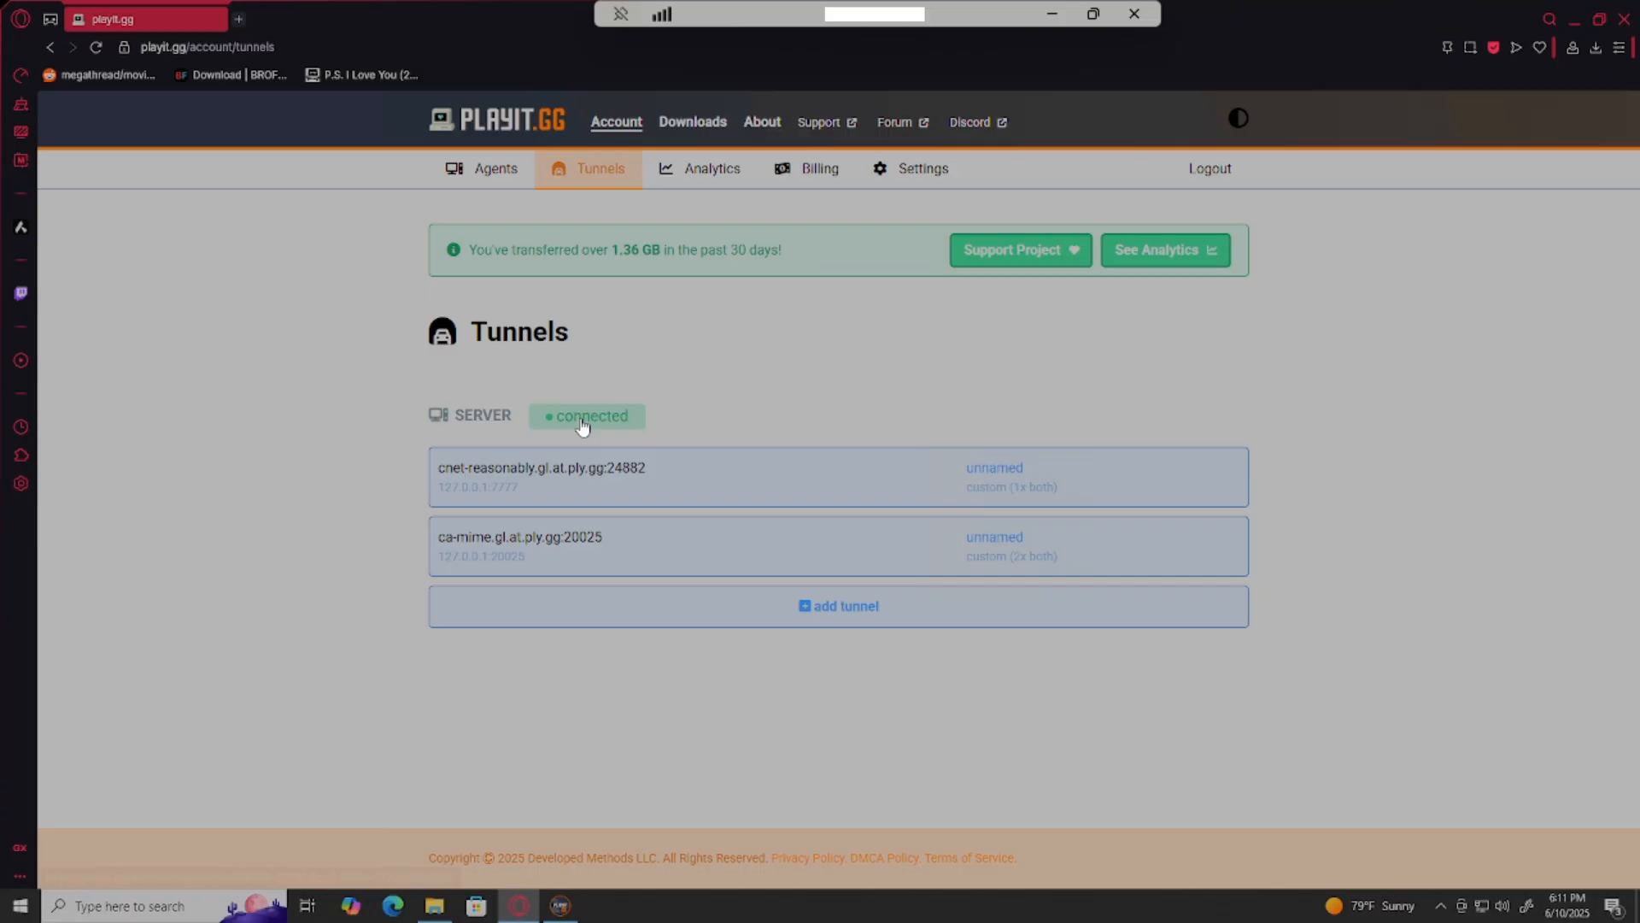
pyautogui.click(495, 169)
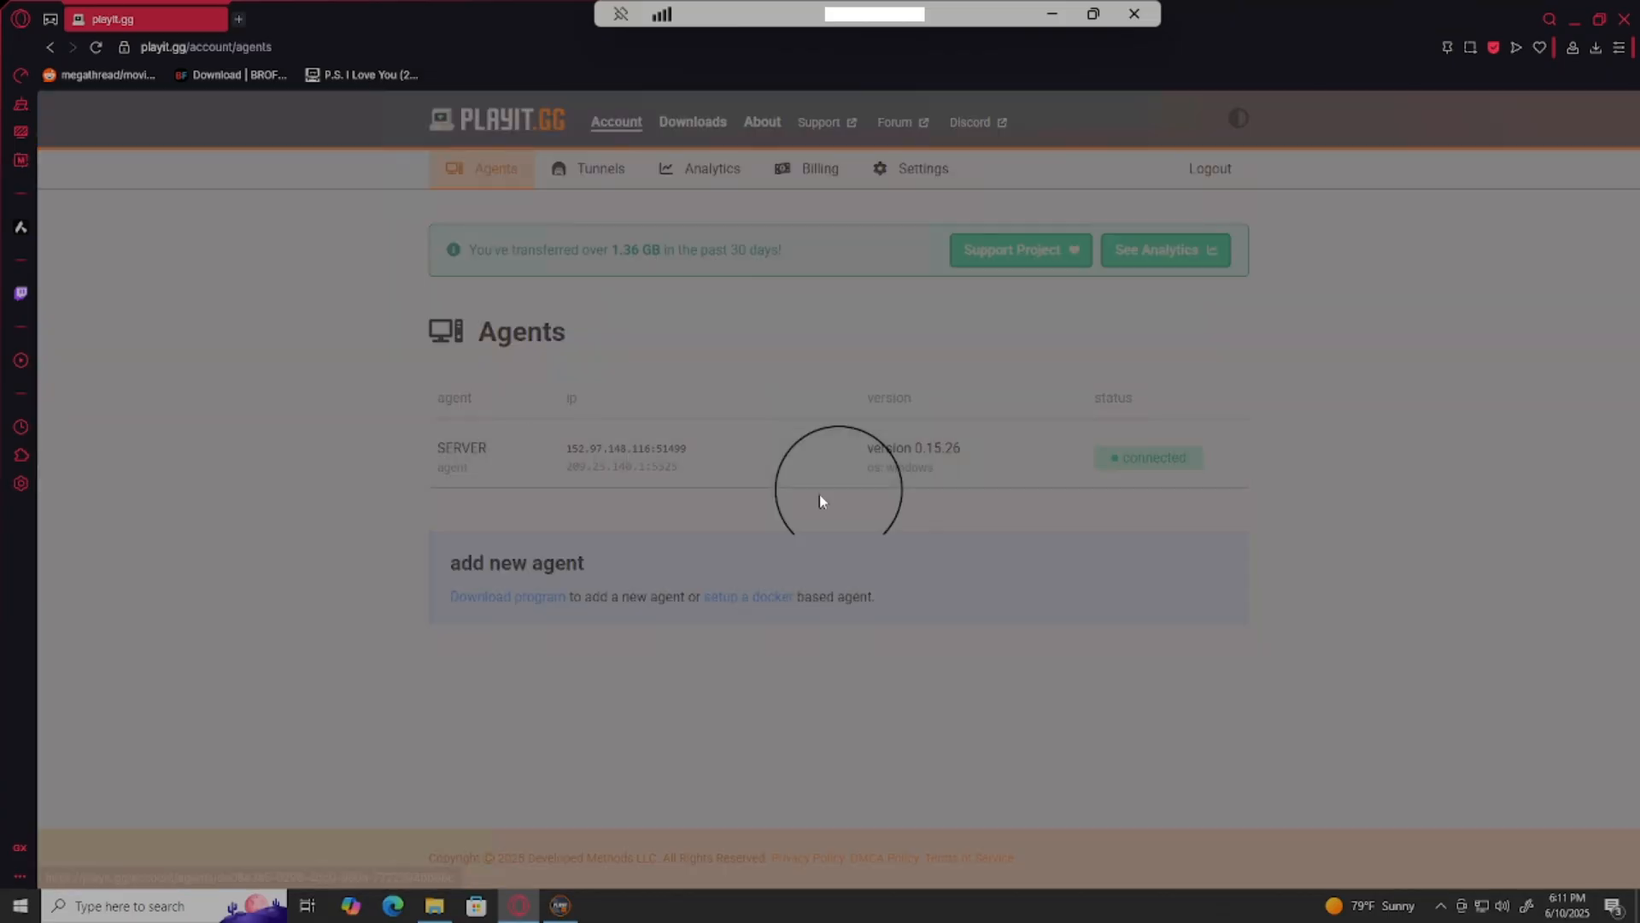
pyautogui.click(839, 779)
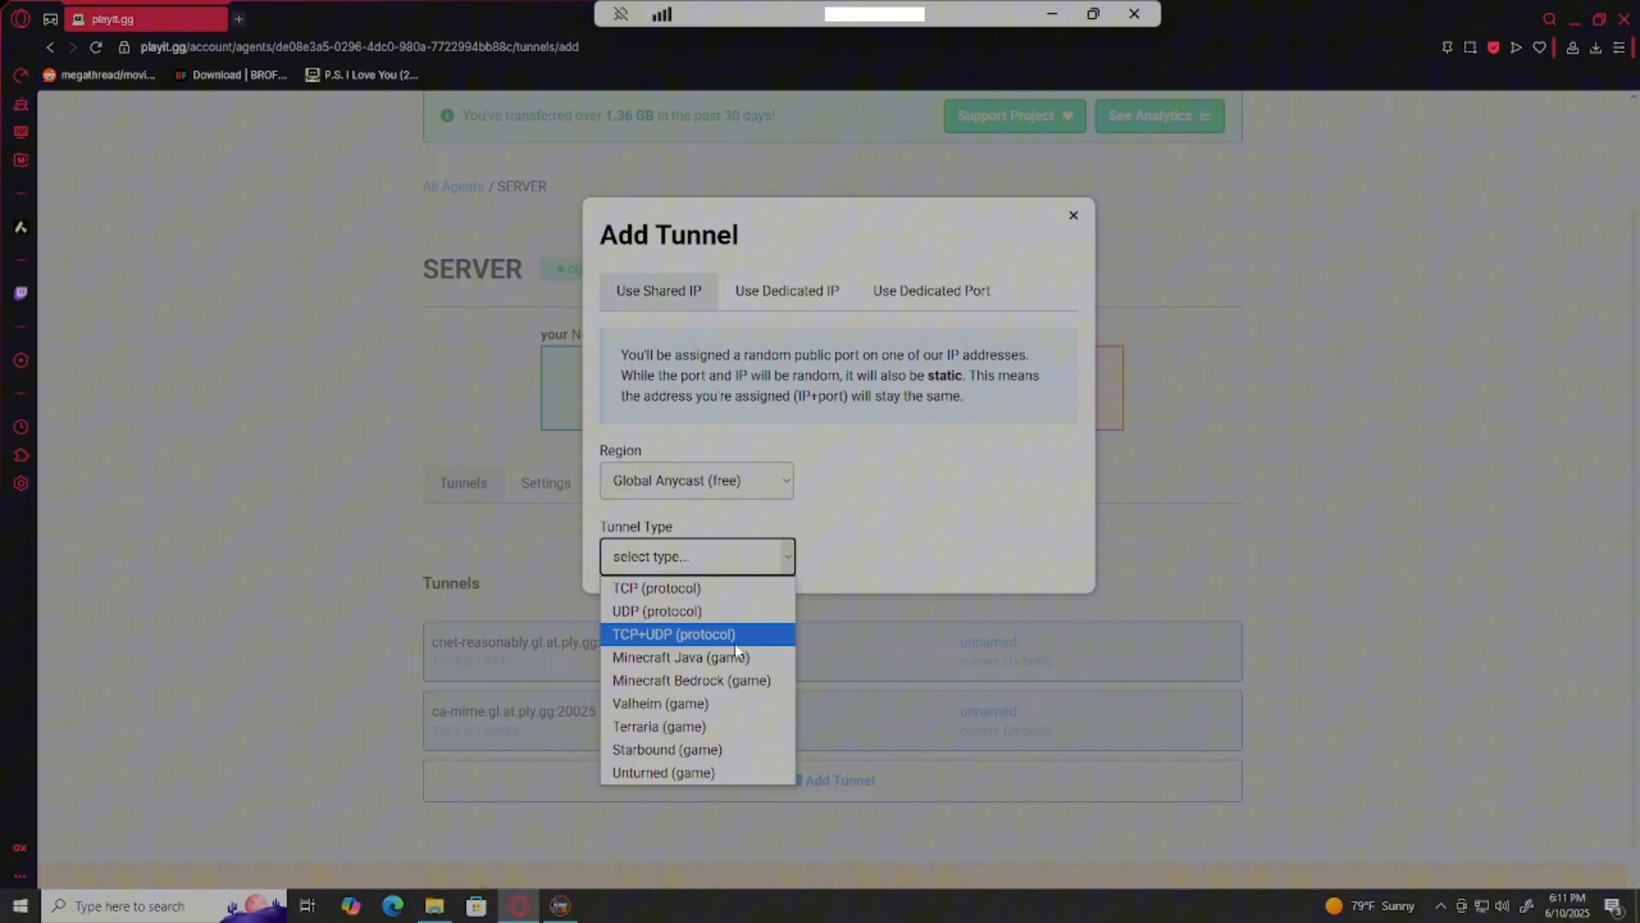
pyautogui.click(673, 633)
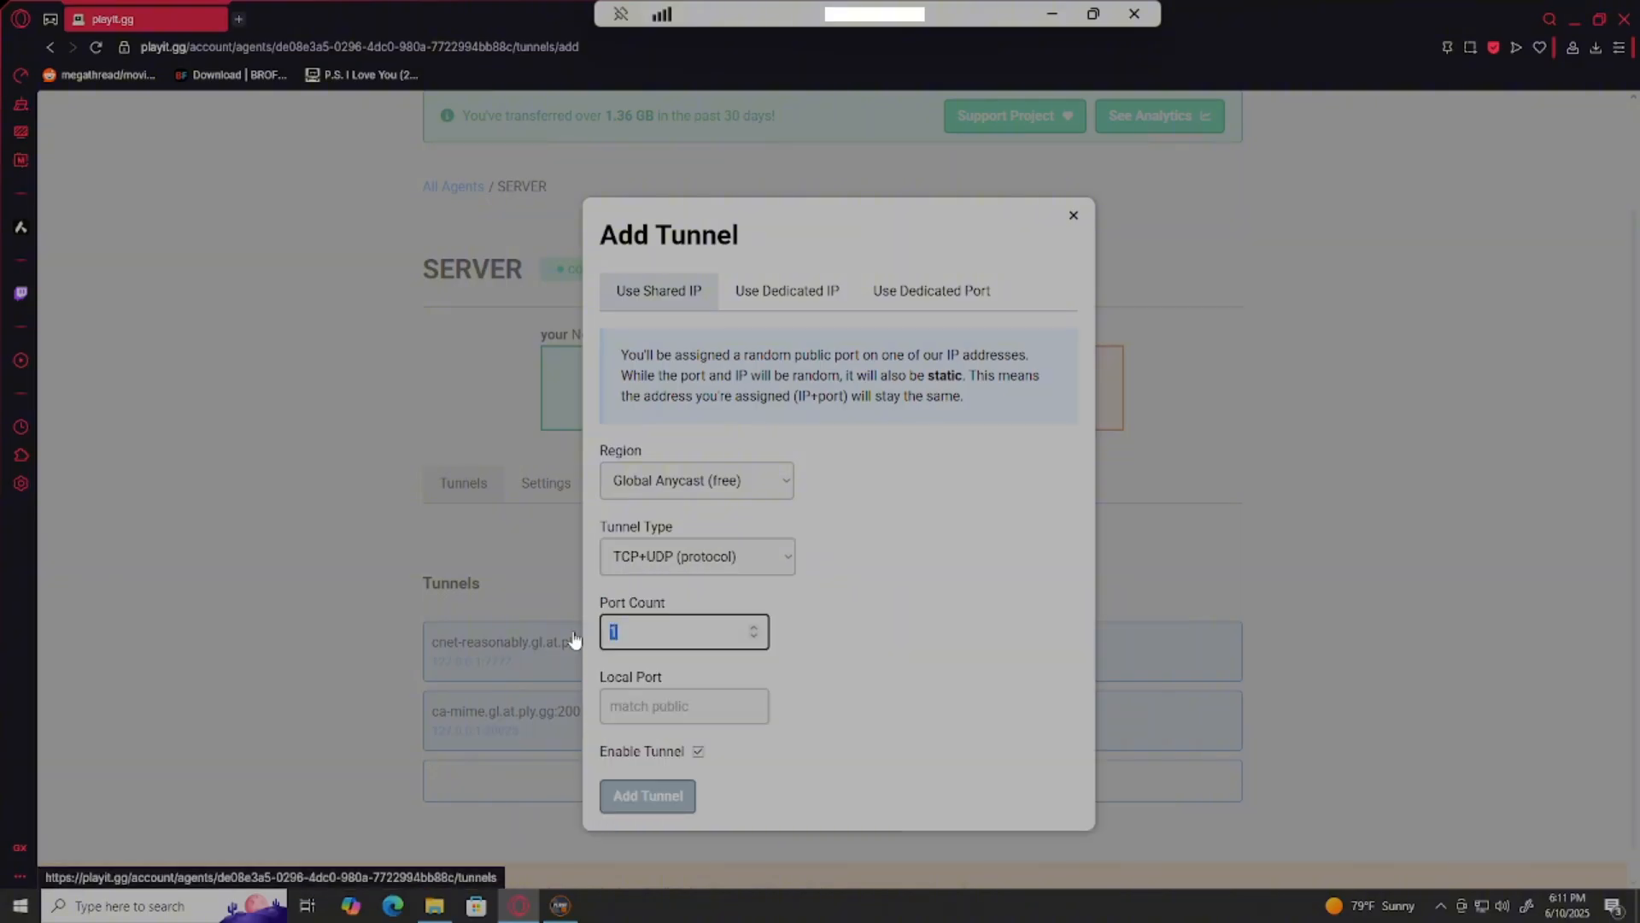
pyautogui.write('2')
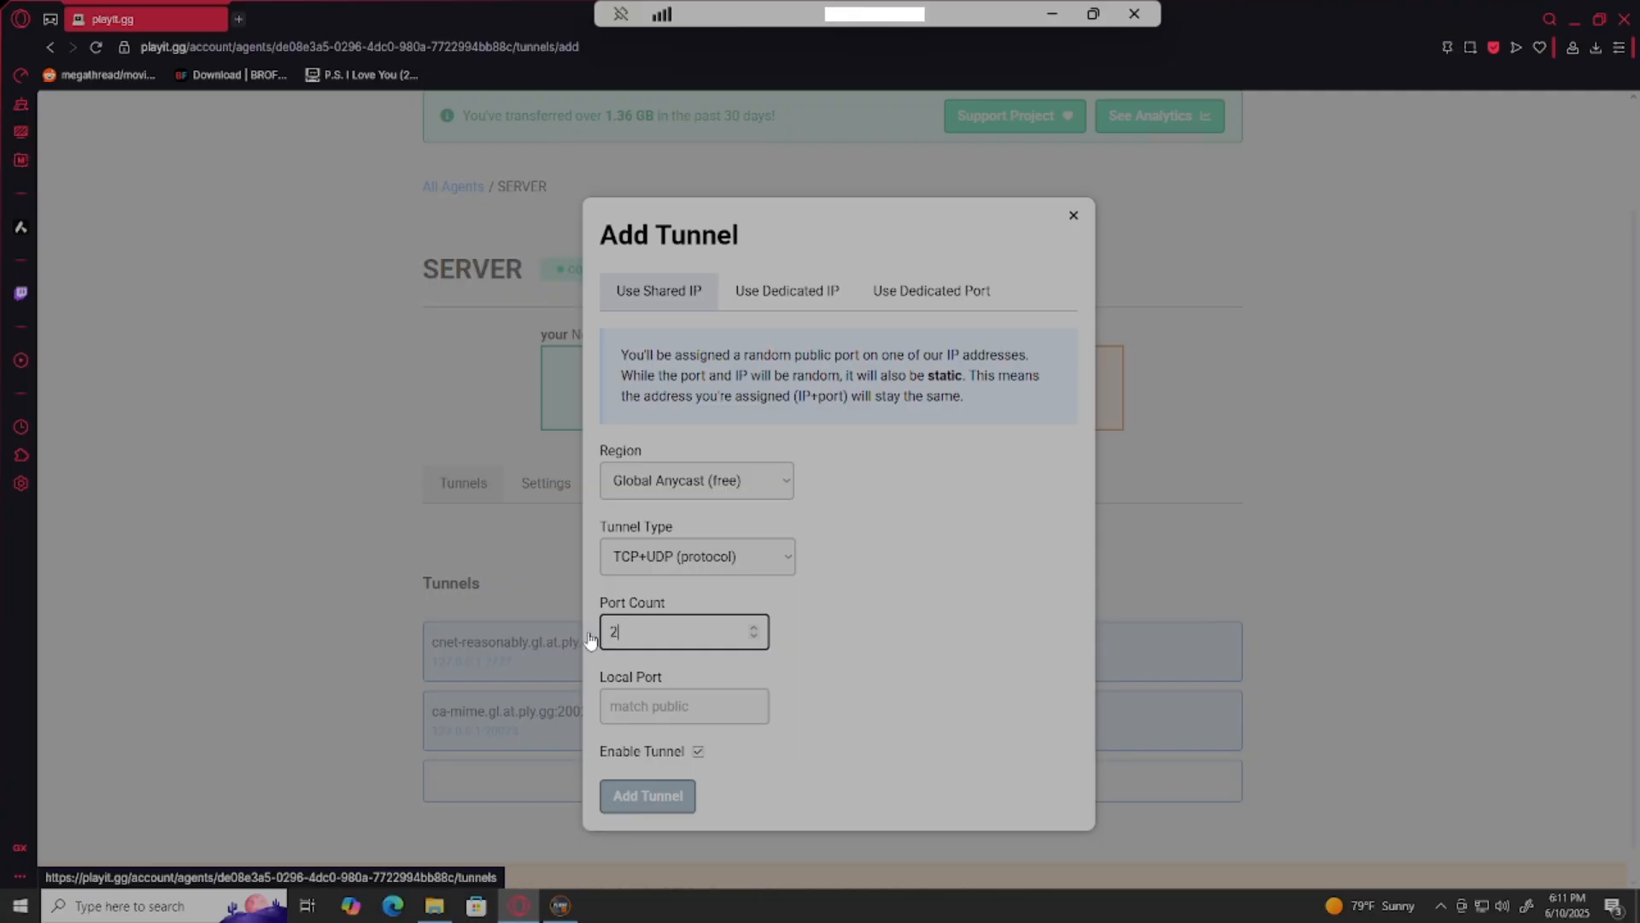
pyautogui.moveTo(704, 412)
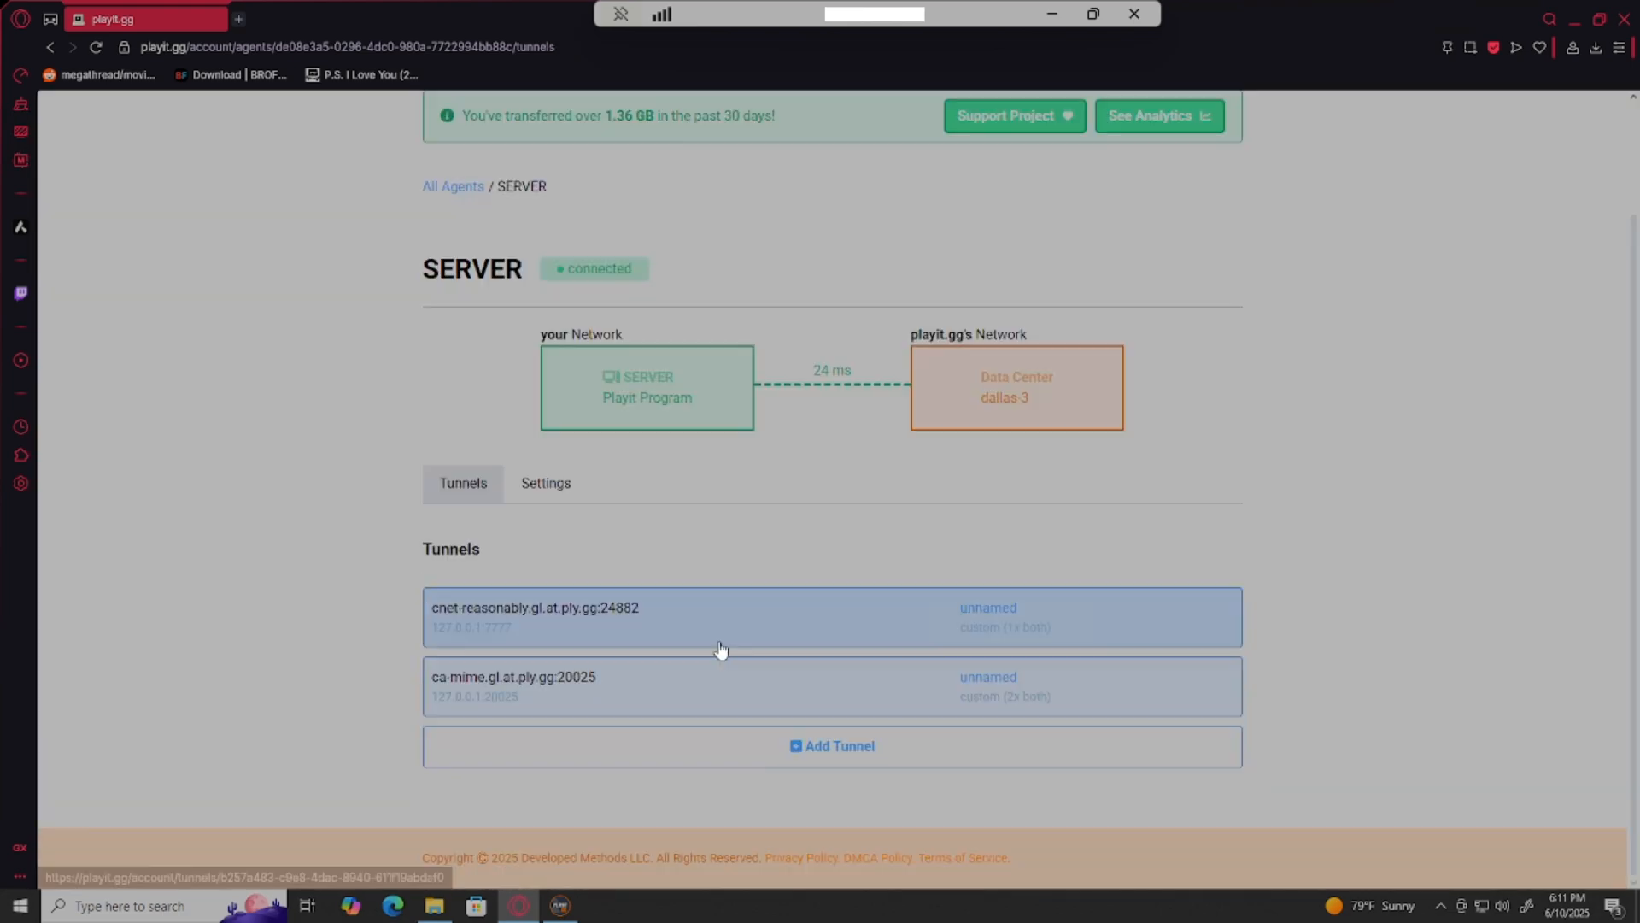
# - View the ca-mime.gl.at.ply.gg:20025 tunnel's details: Custom TCP+UDP, two ports on 20025
pyautogui.click(733, 686)
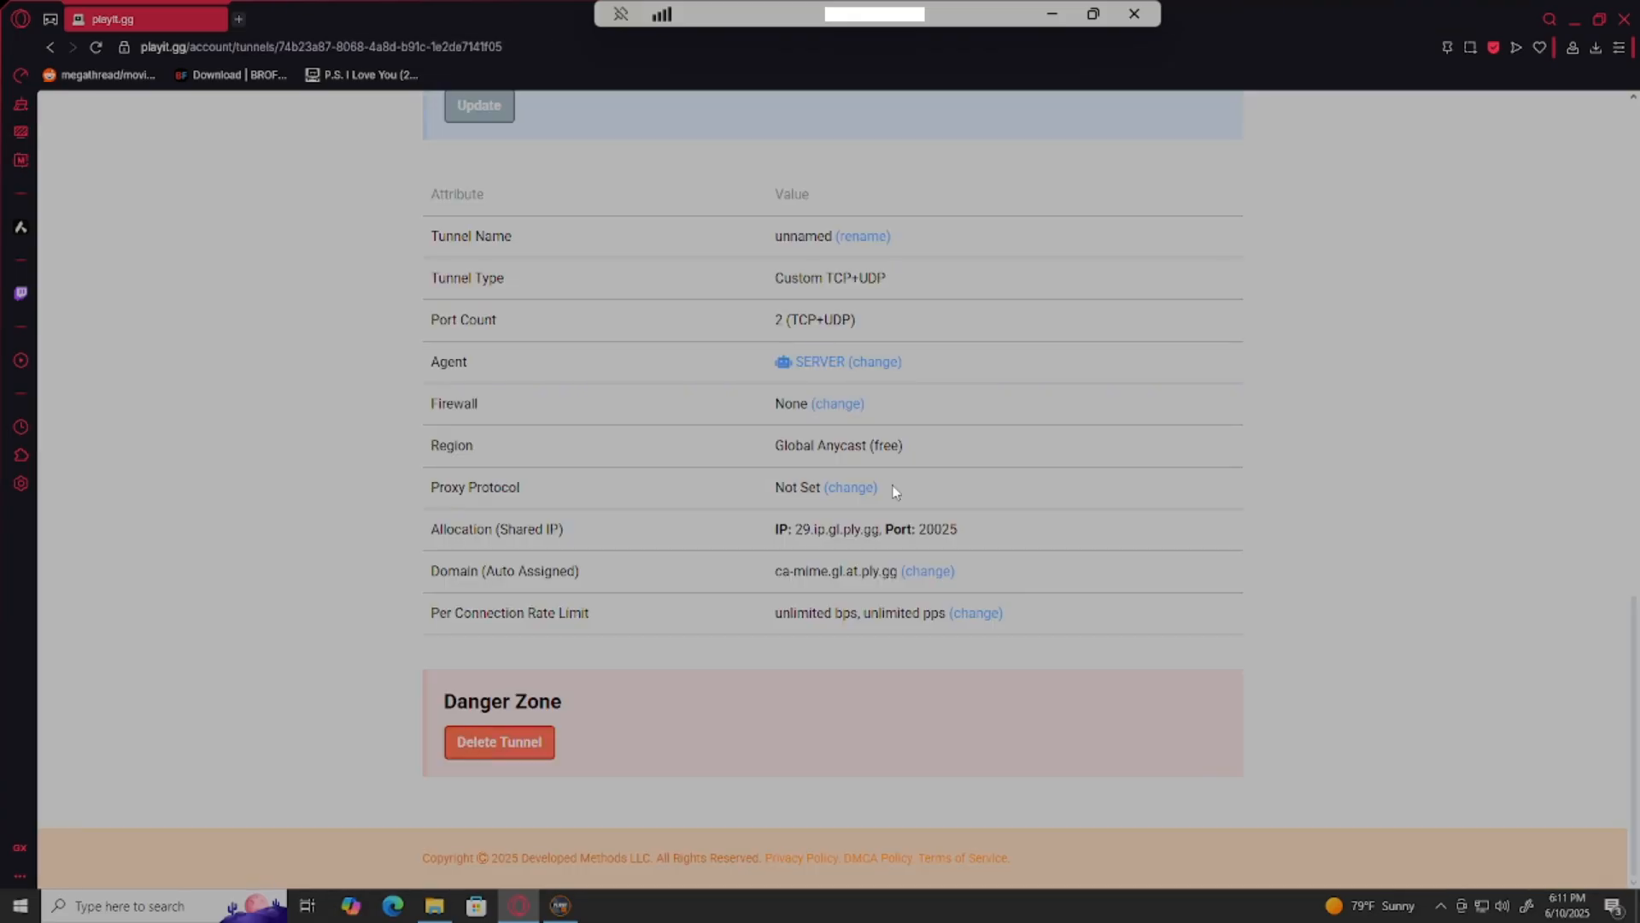
pyautogui.scroll(3)
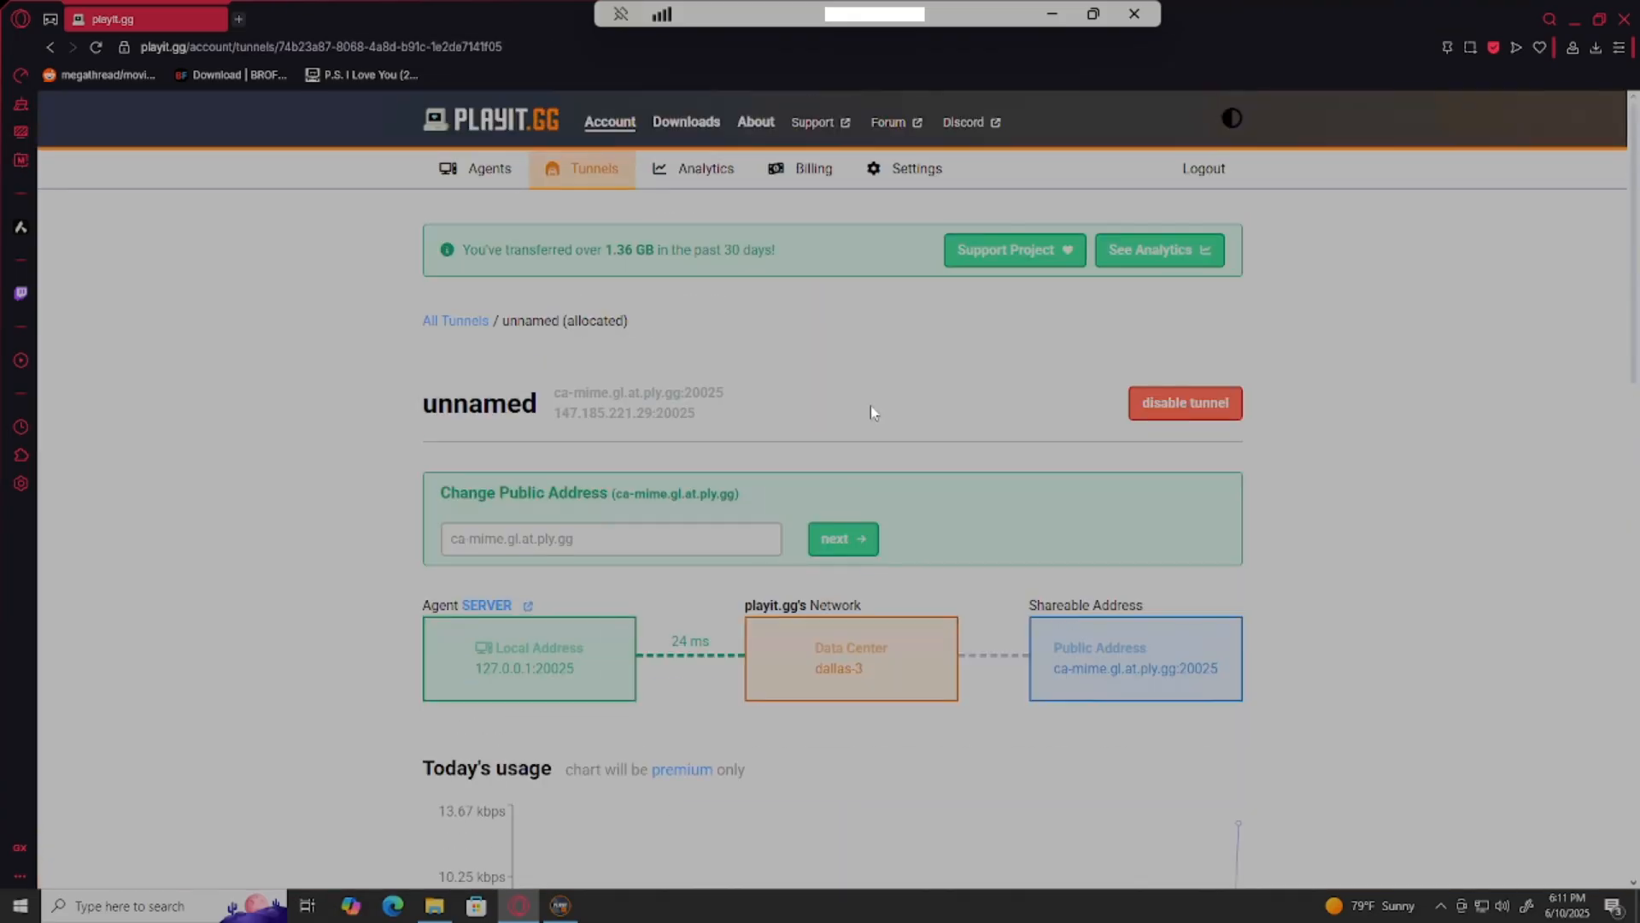
pyautogui.scroll(-3)
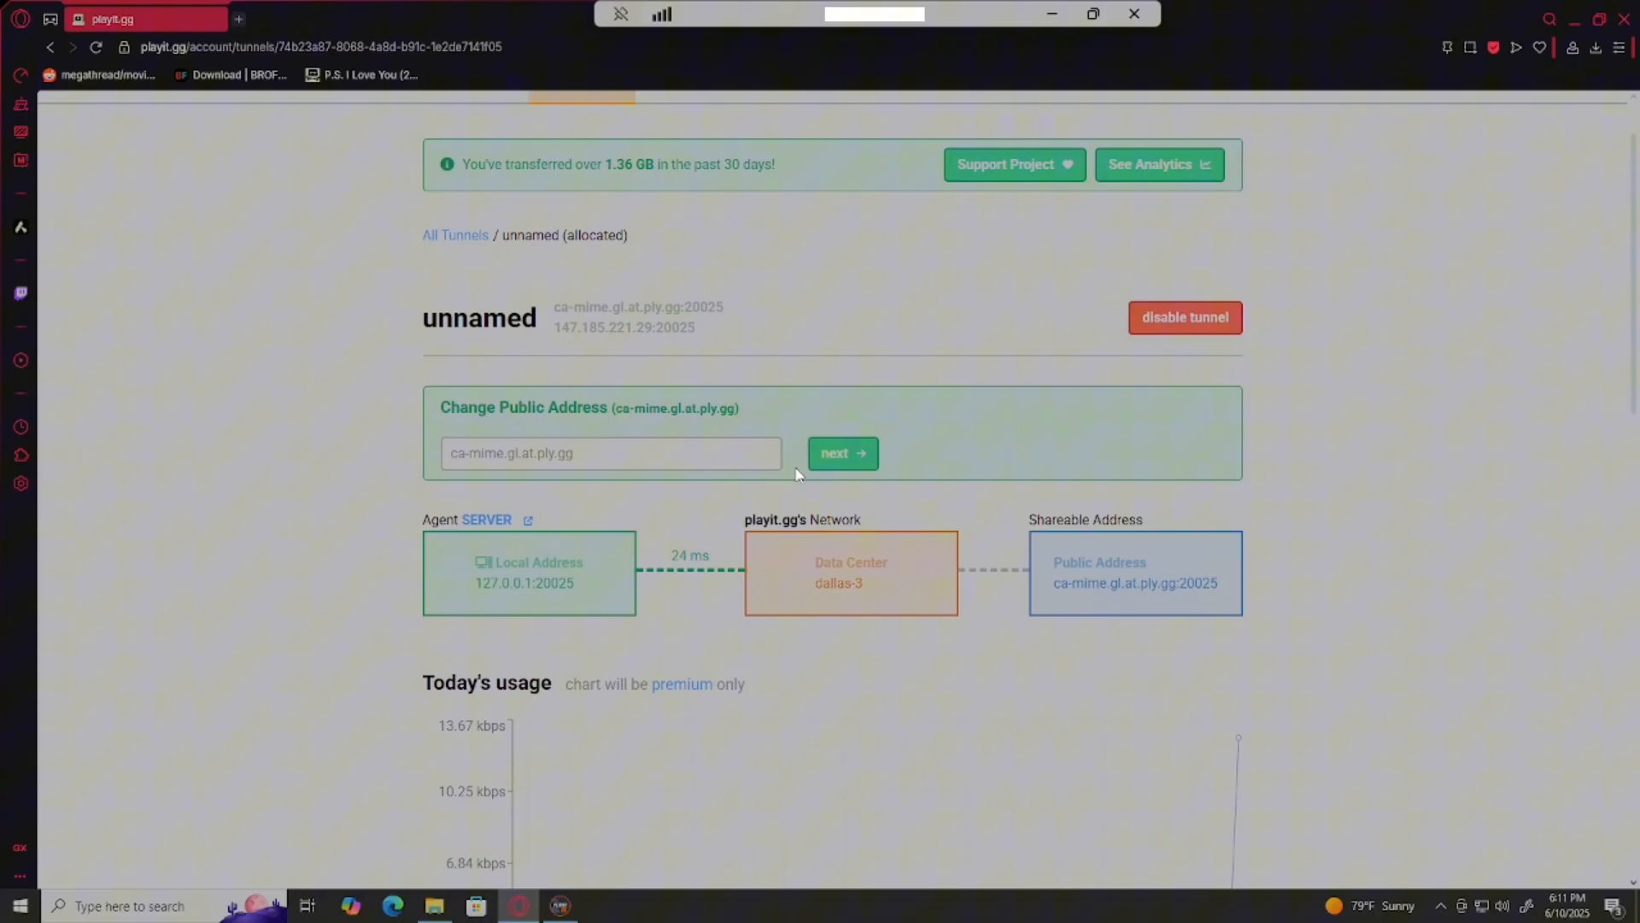
pyautogui.scroll(-3)
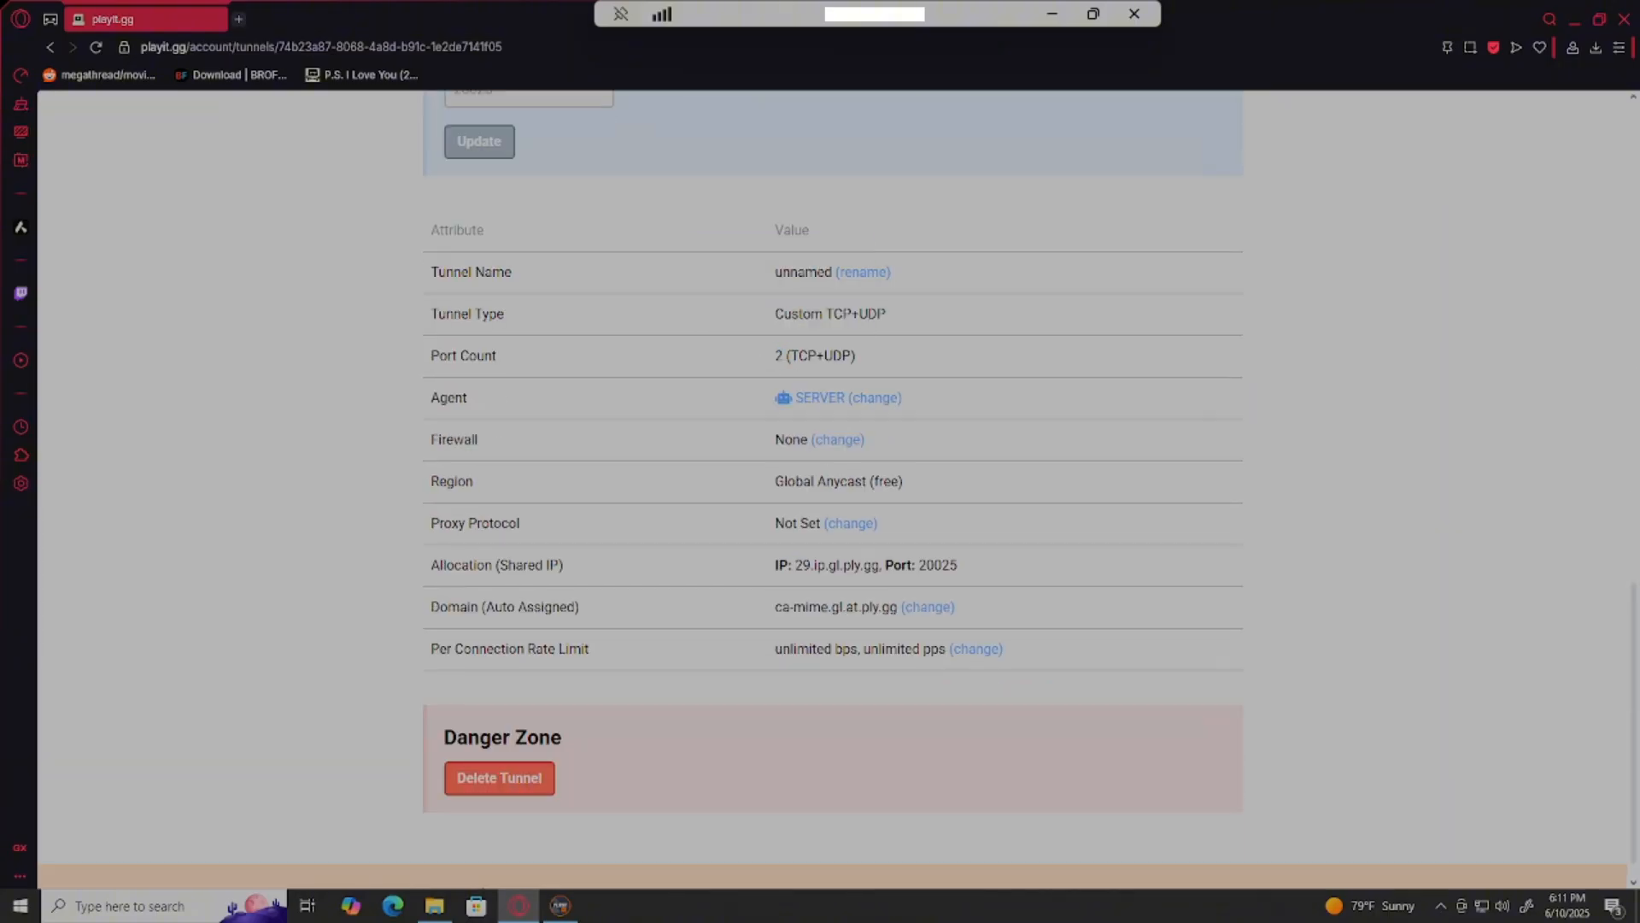
pyautogui.moveTo(972, 465)
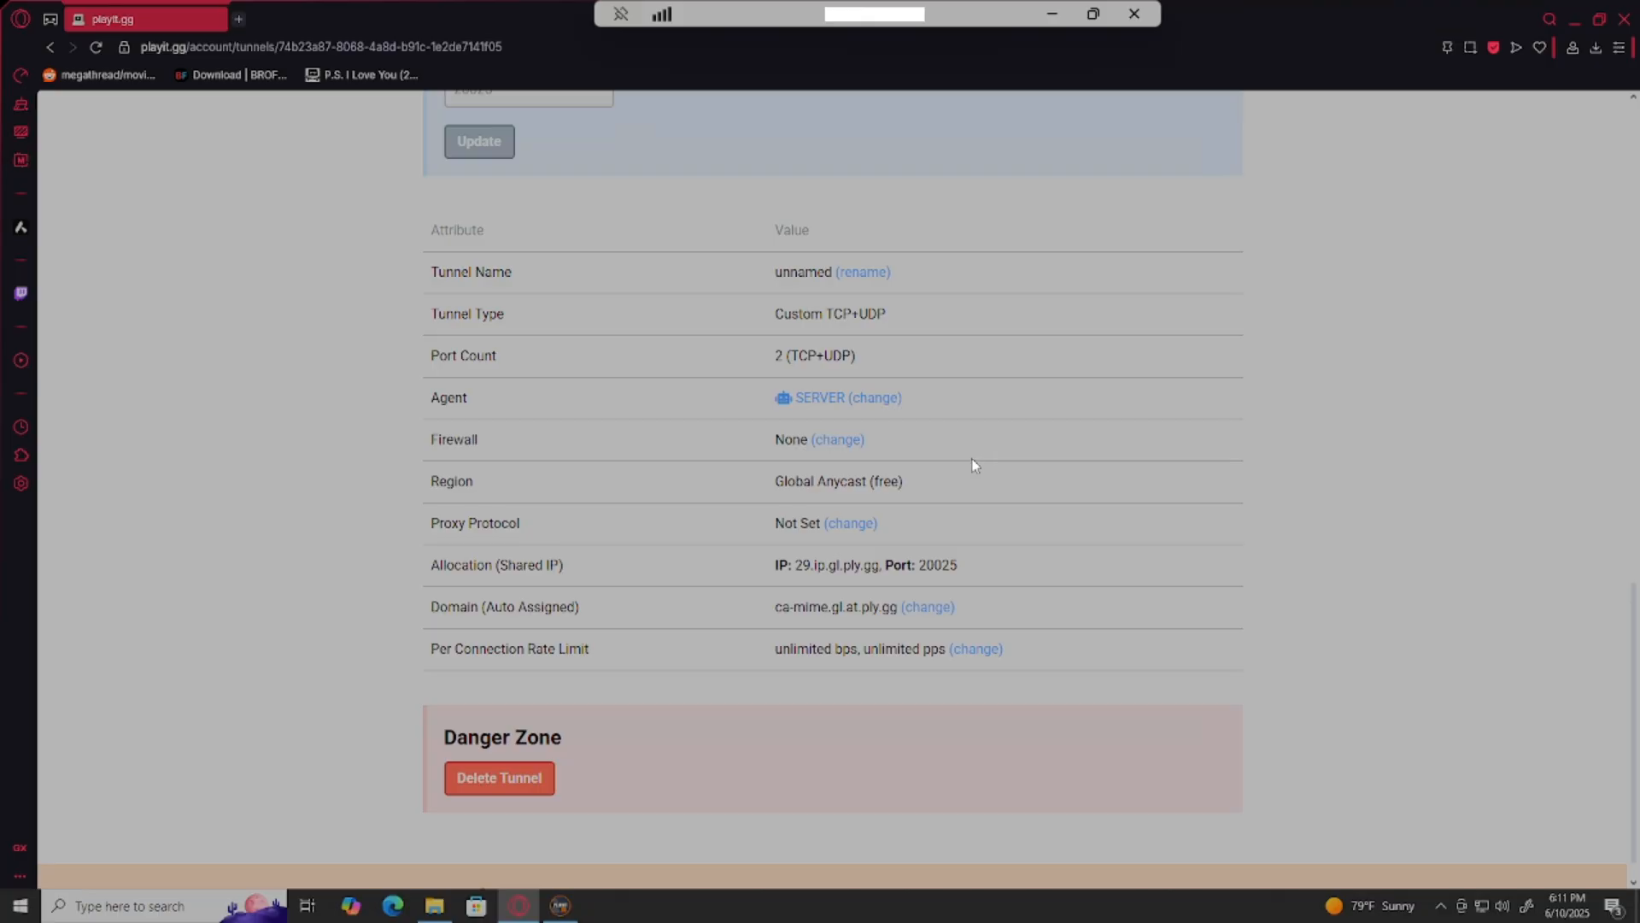
pyautogui.scroll(3)
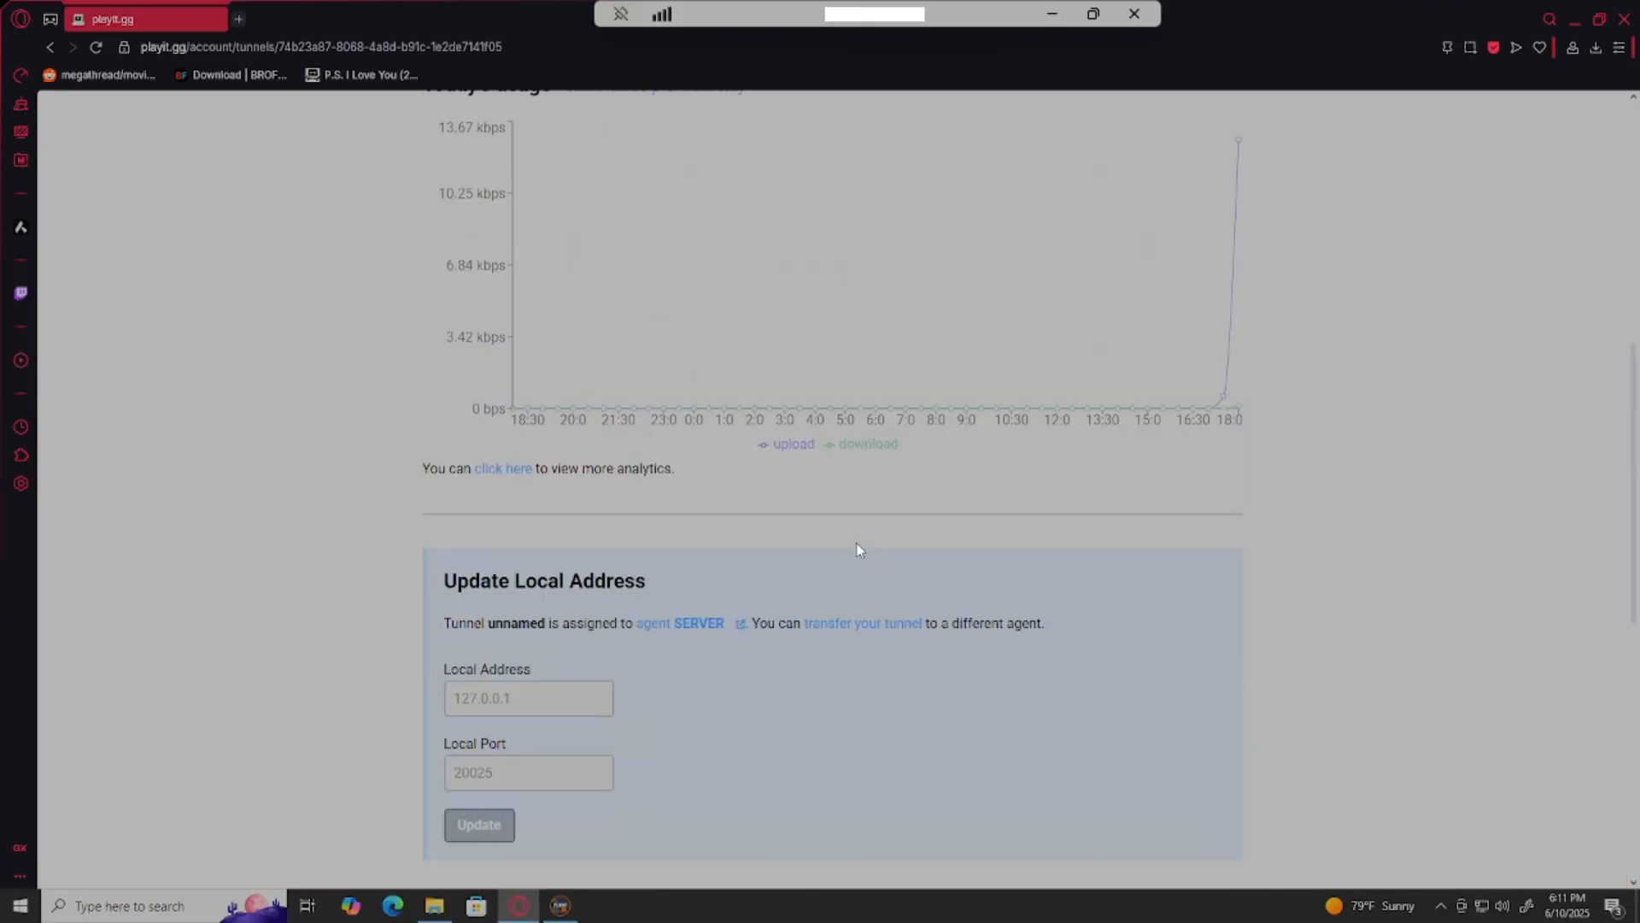
pyautogui.moveTo(1079, 555)
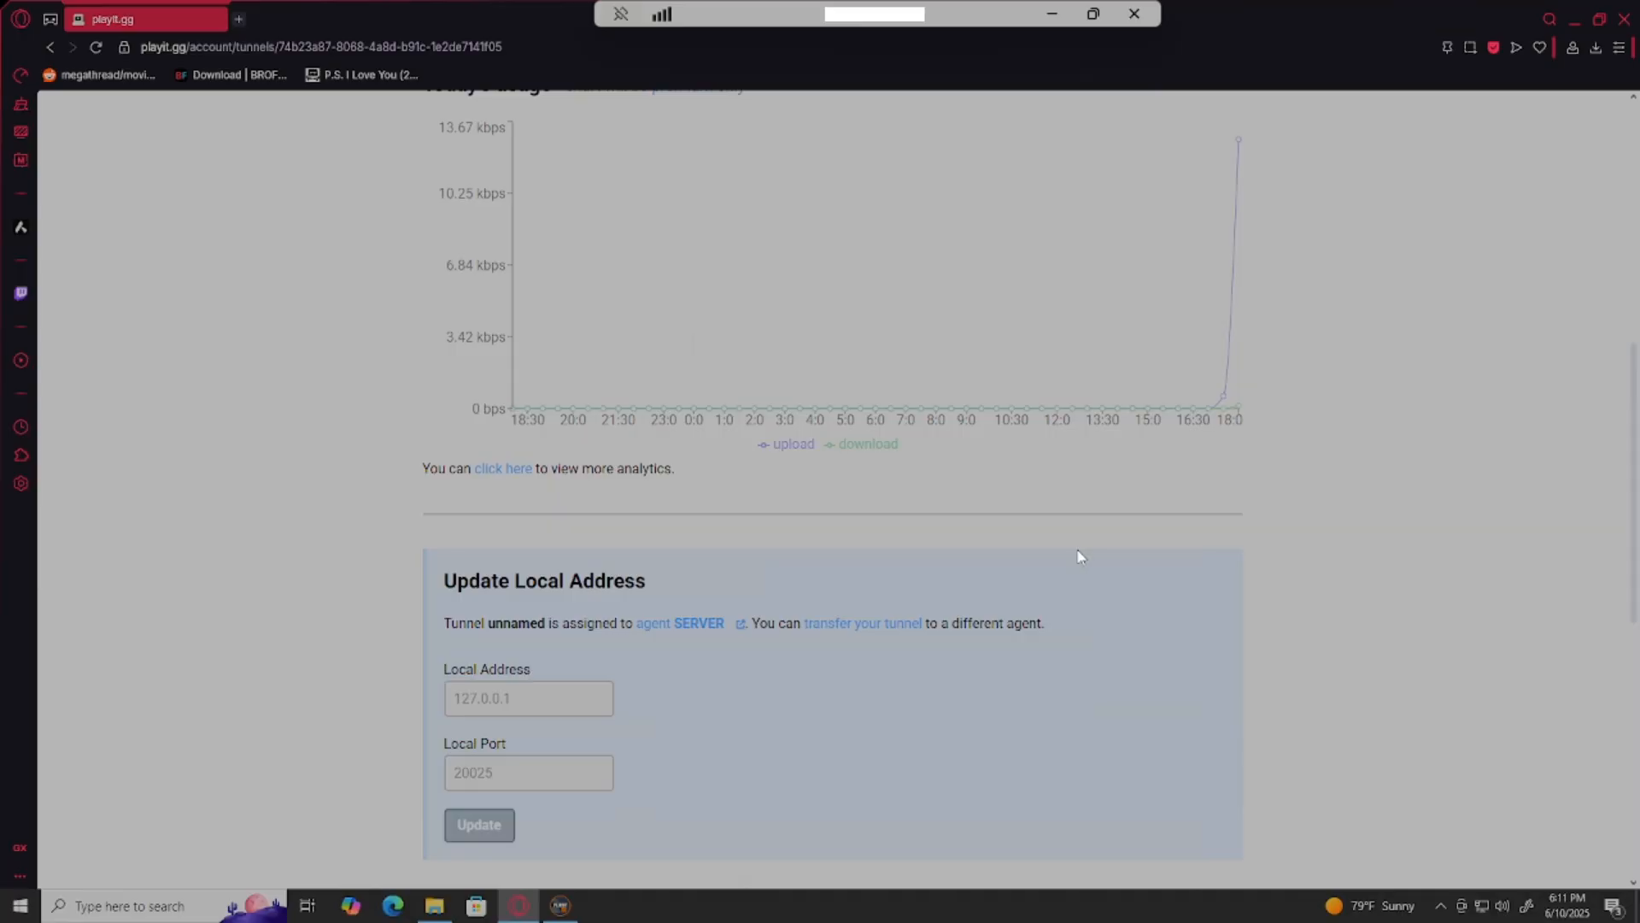
pyautogui.scroll(-3)
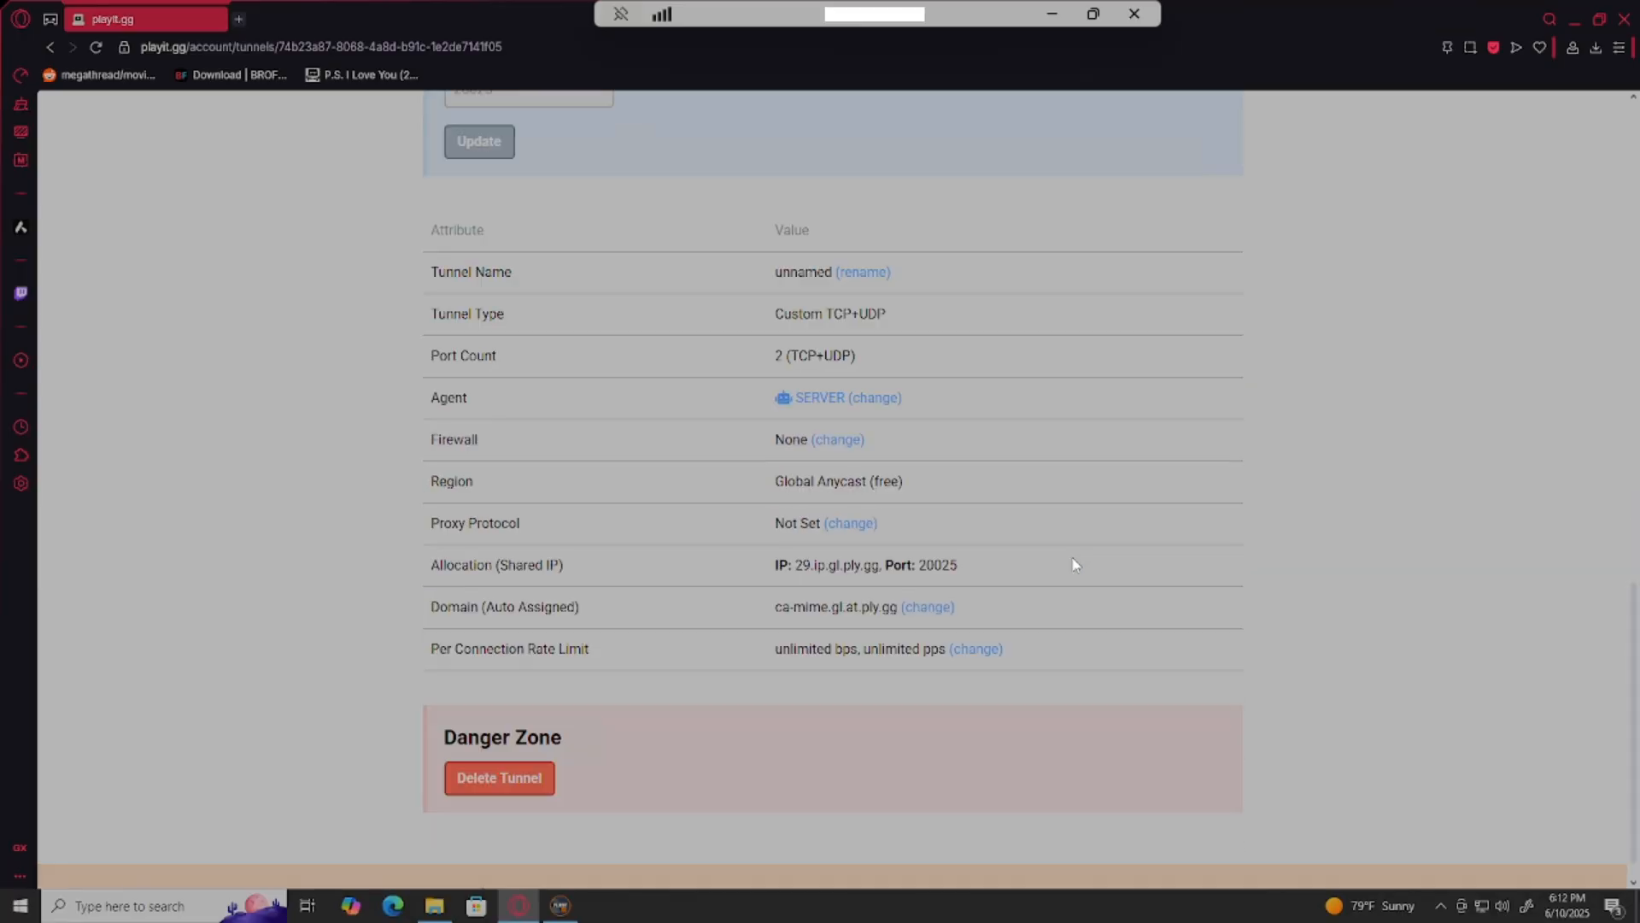
pyautogui.moveTo(1054, 575)
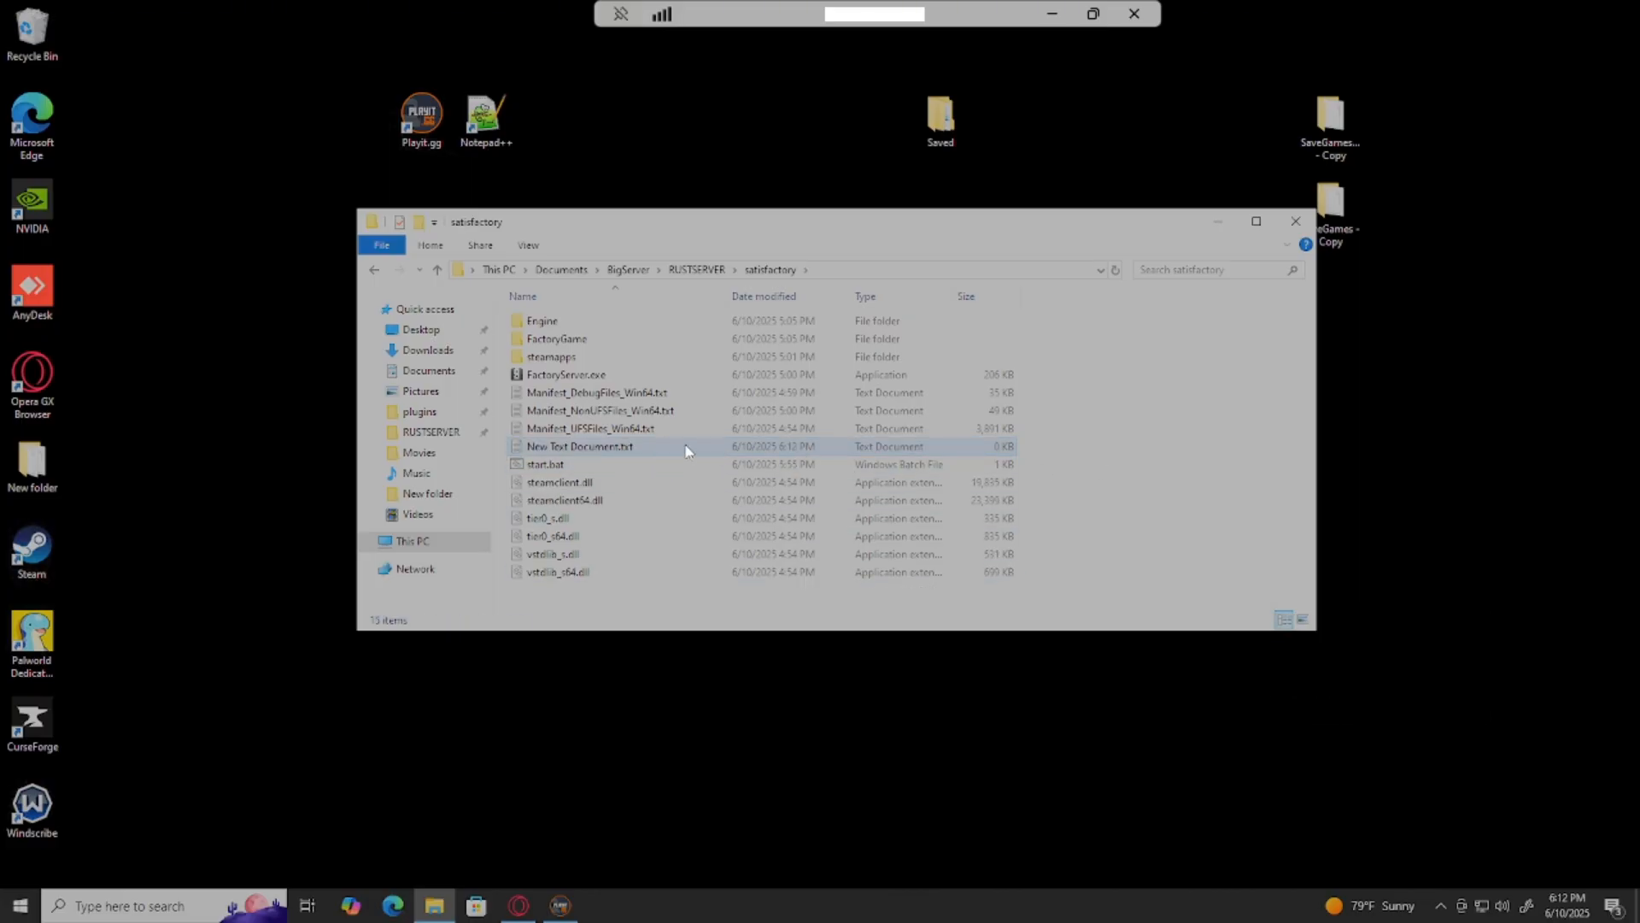
# - Write 'start dir' in the New Text Document, then close it to get the save prompt
pyautogui.doubleClick(579, 446)
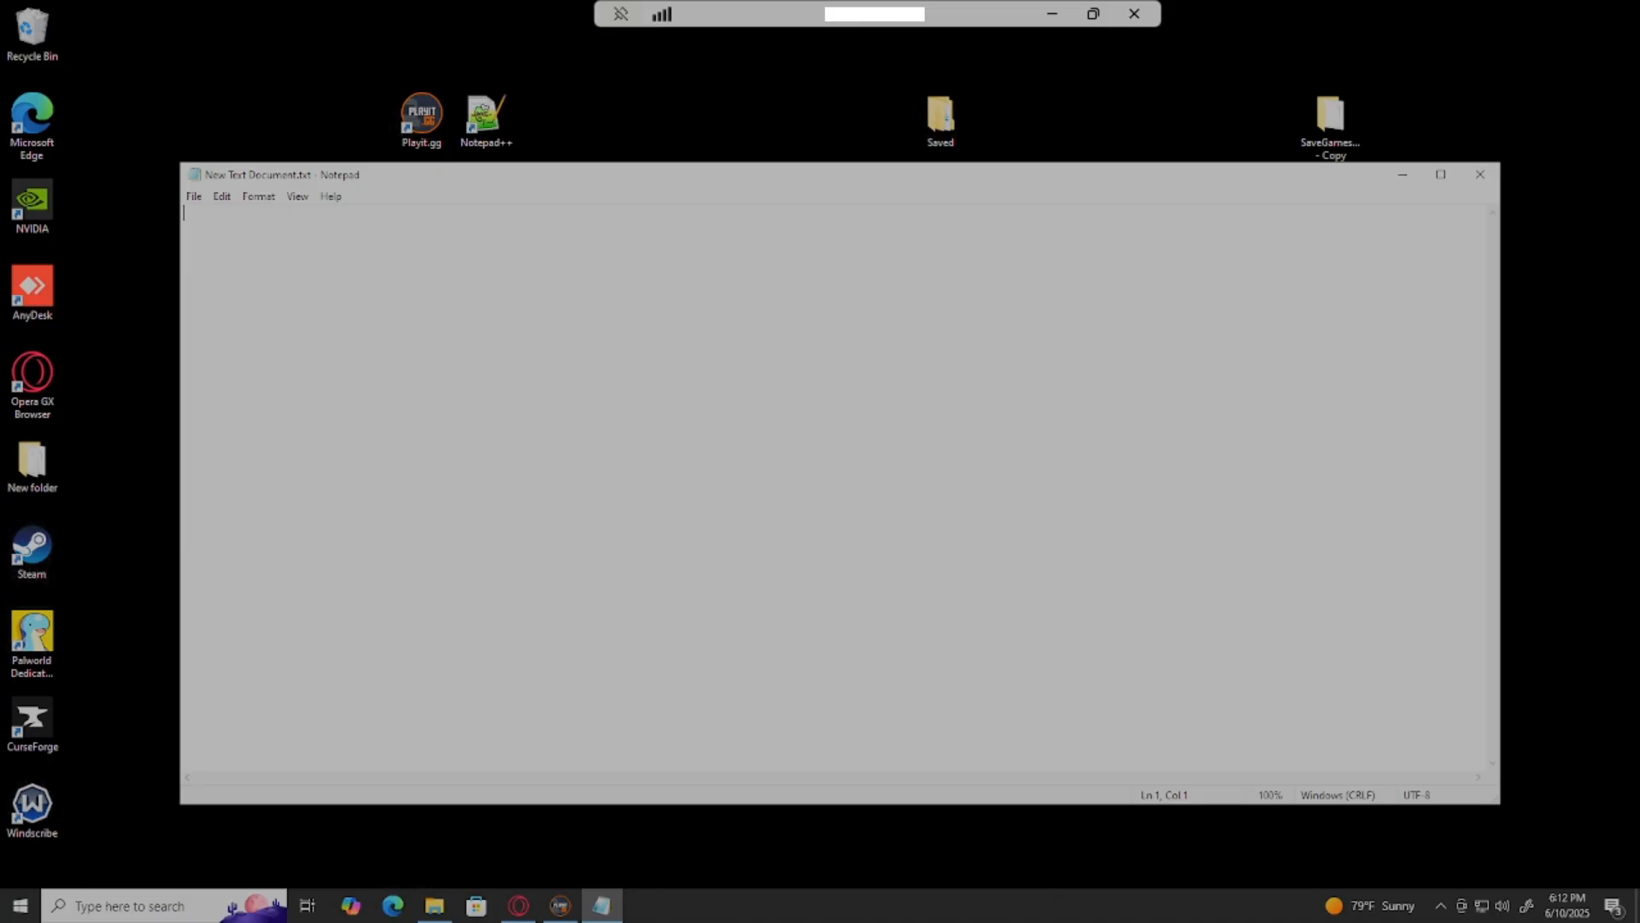
pyautogui.write('start')
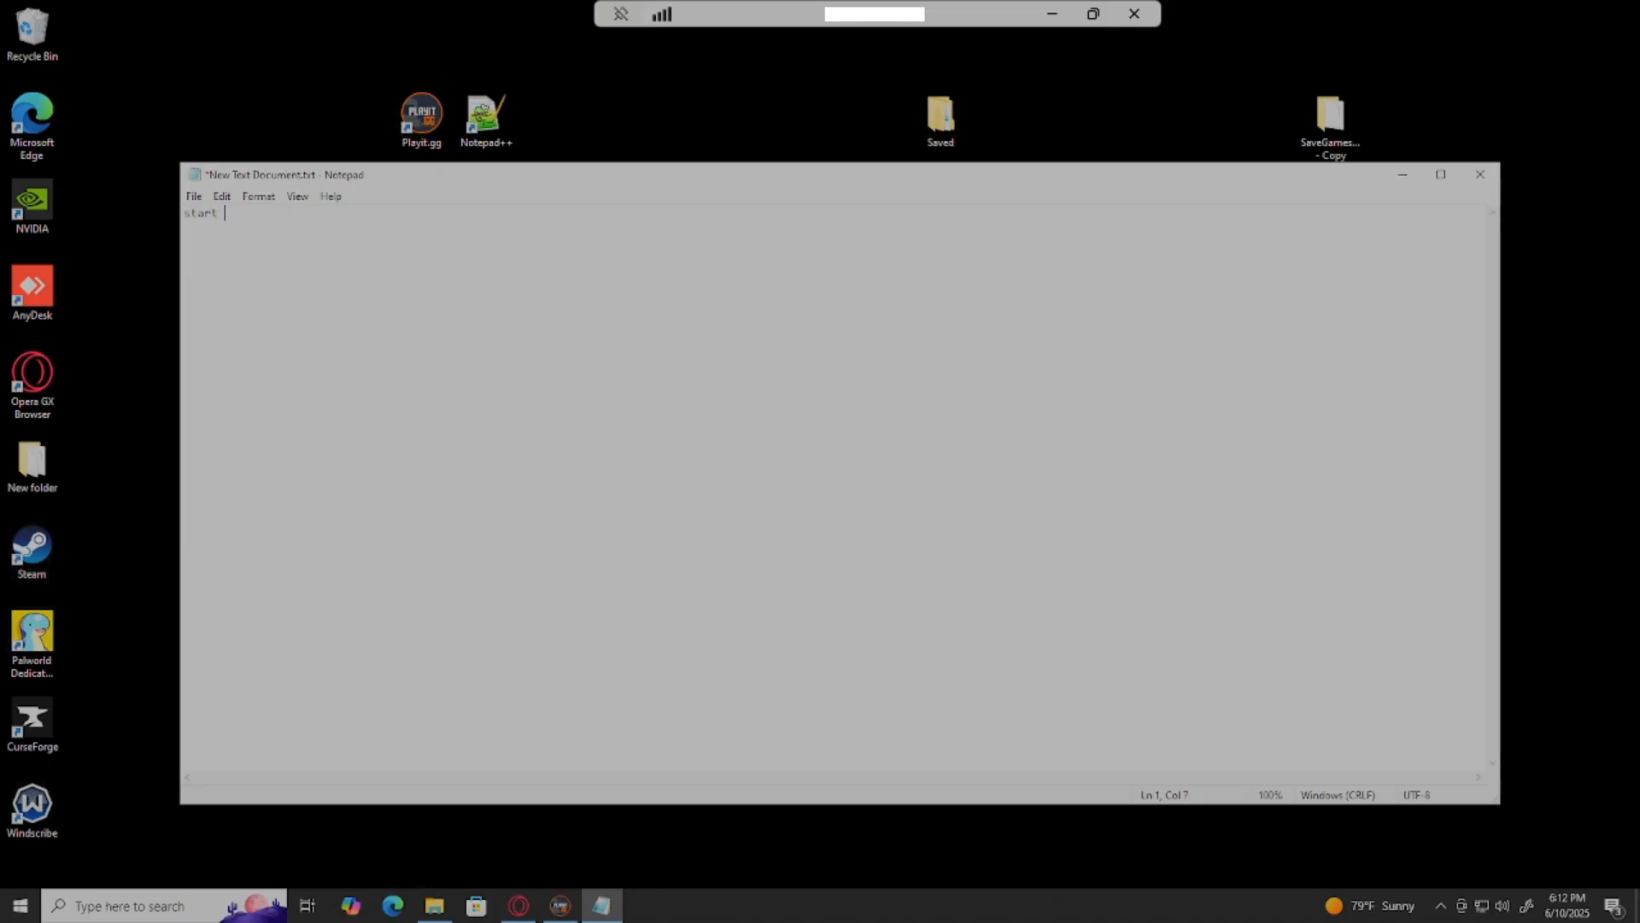
pyautogui.write('d')
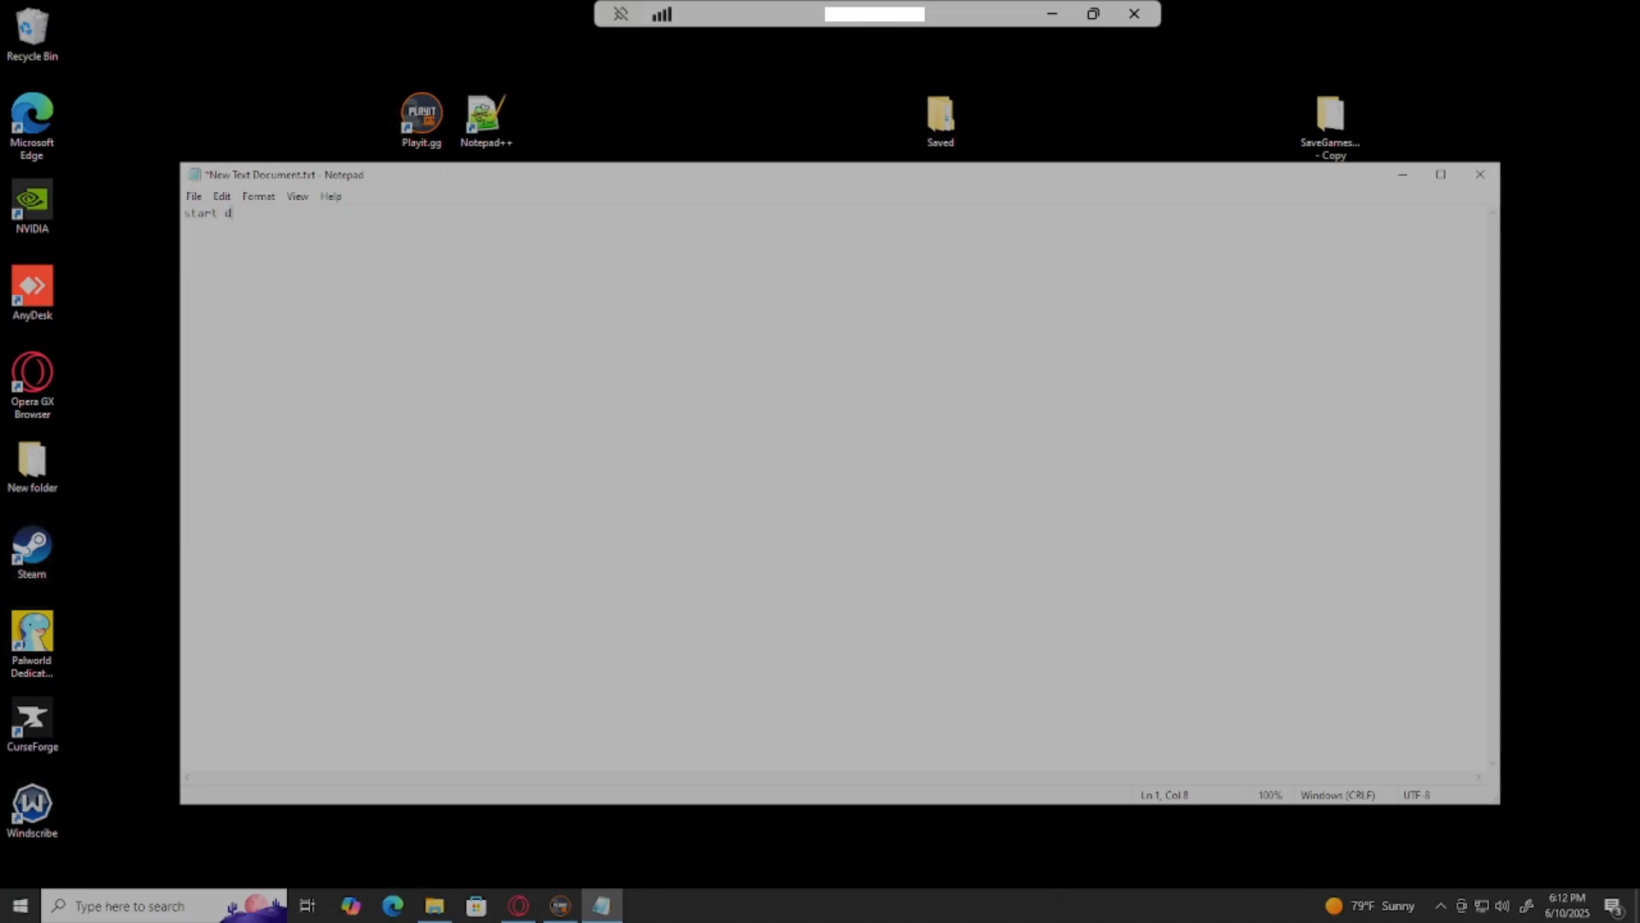
pyautogui.write('ir')
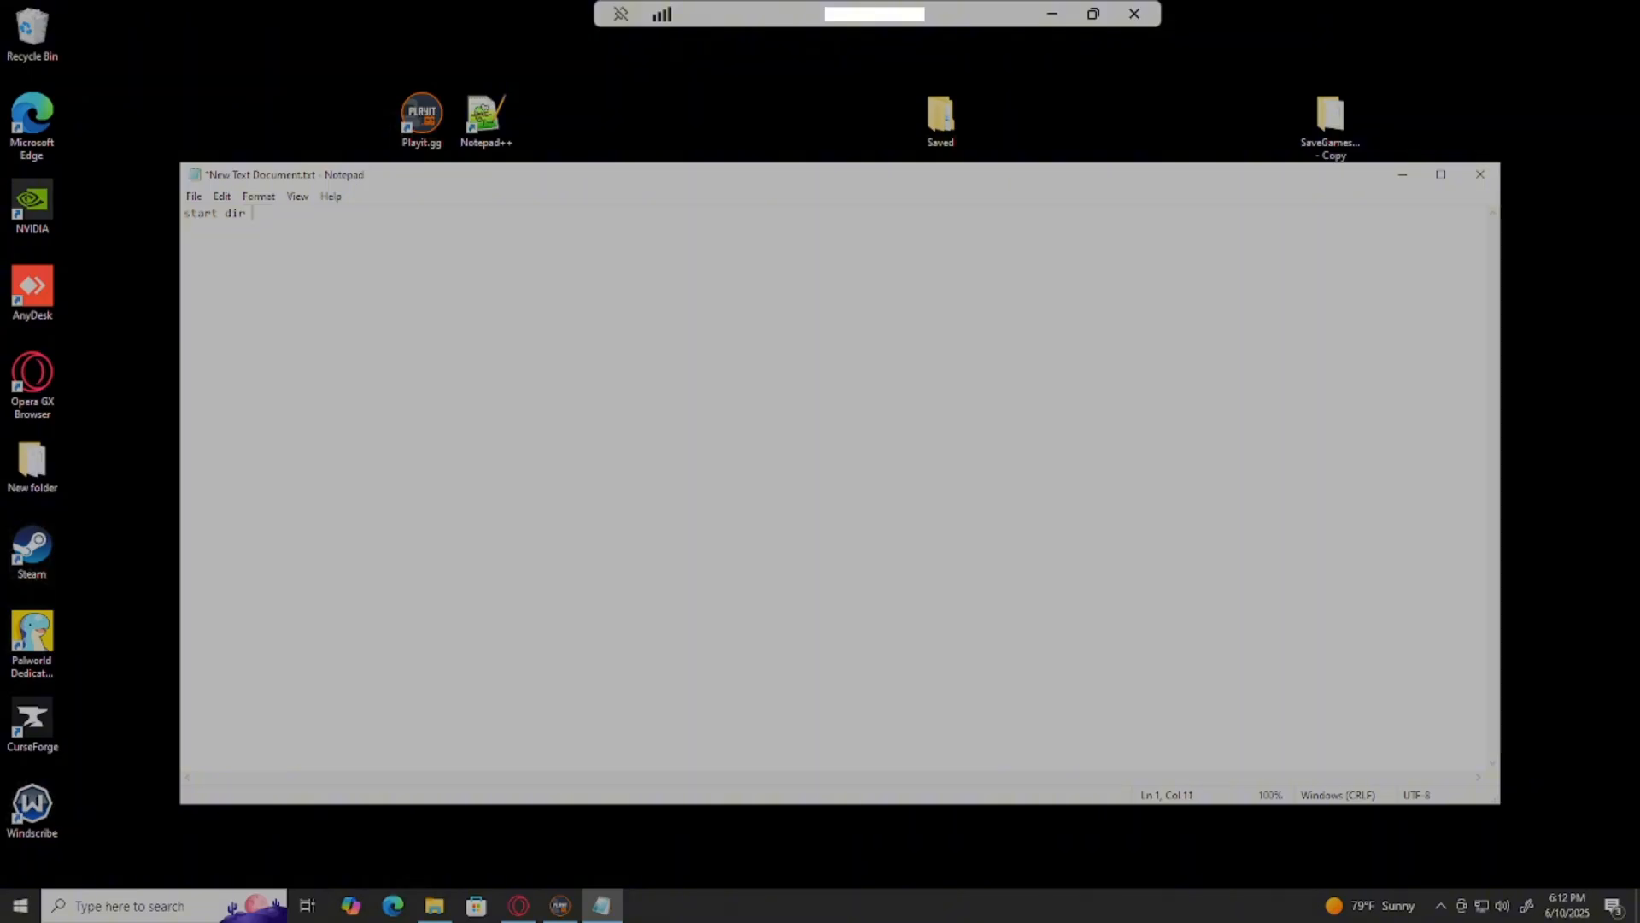
pyautogui.click(1479, 174)
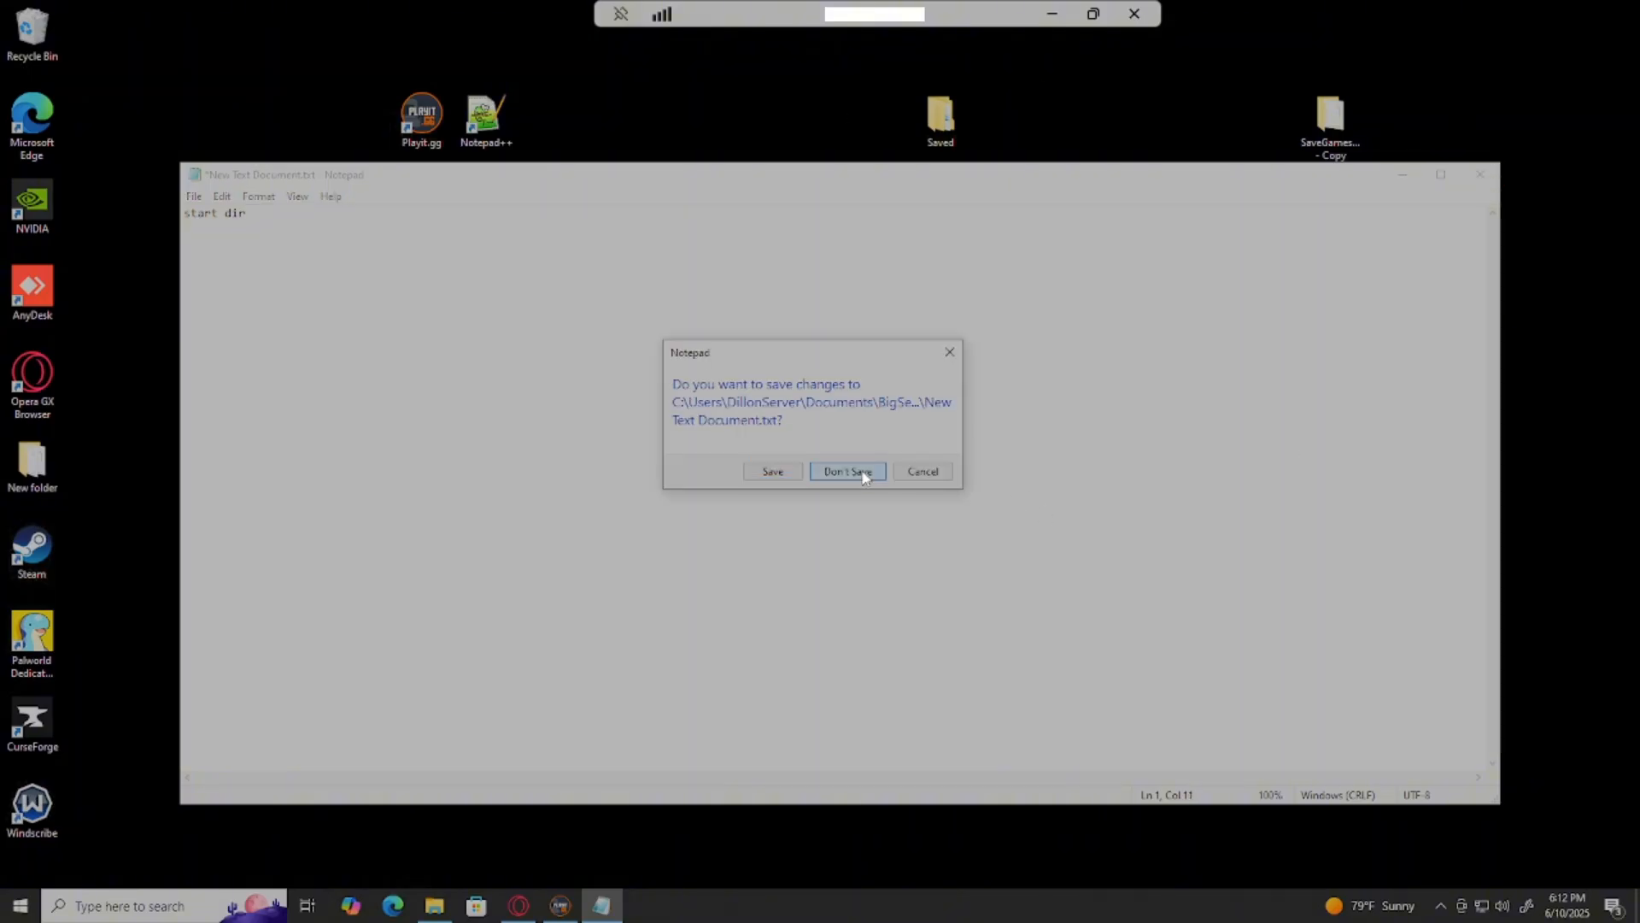
# - Discard the scratch note and edit start.bat, checking the -Port=20025 argument
pyautogui.click(846, 471)
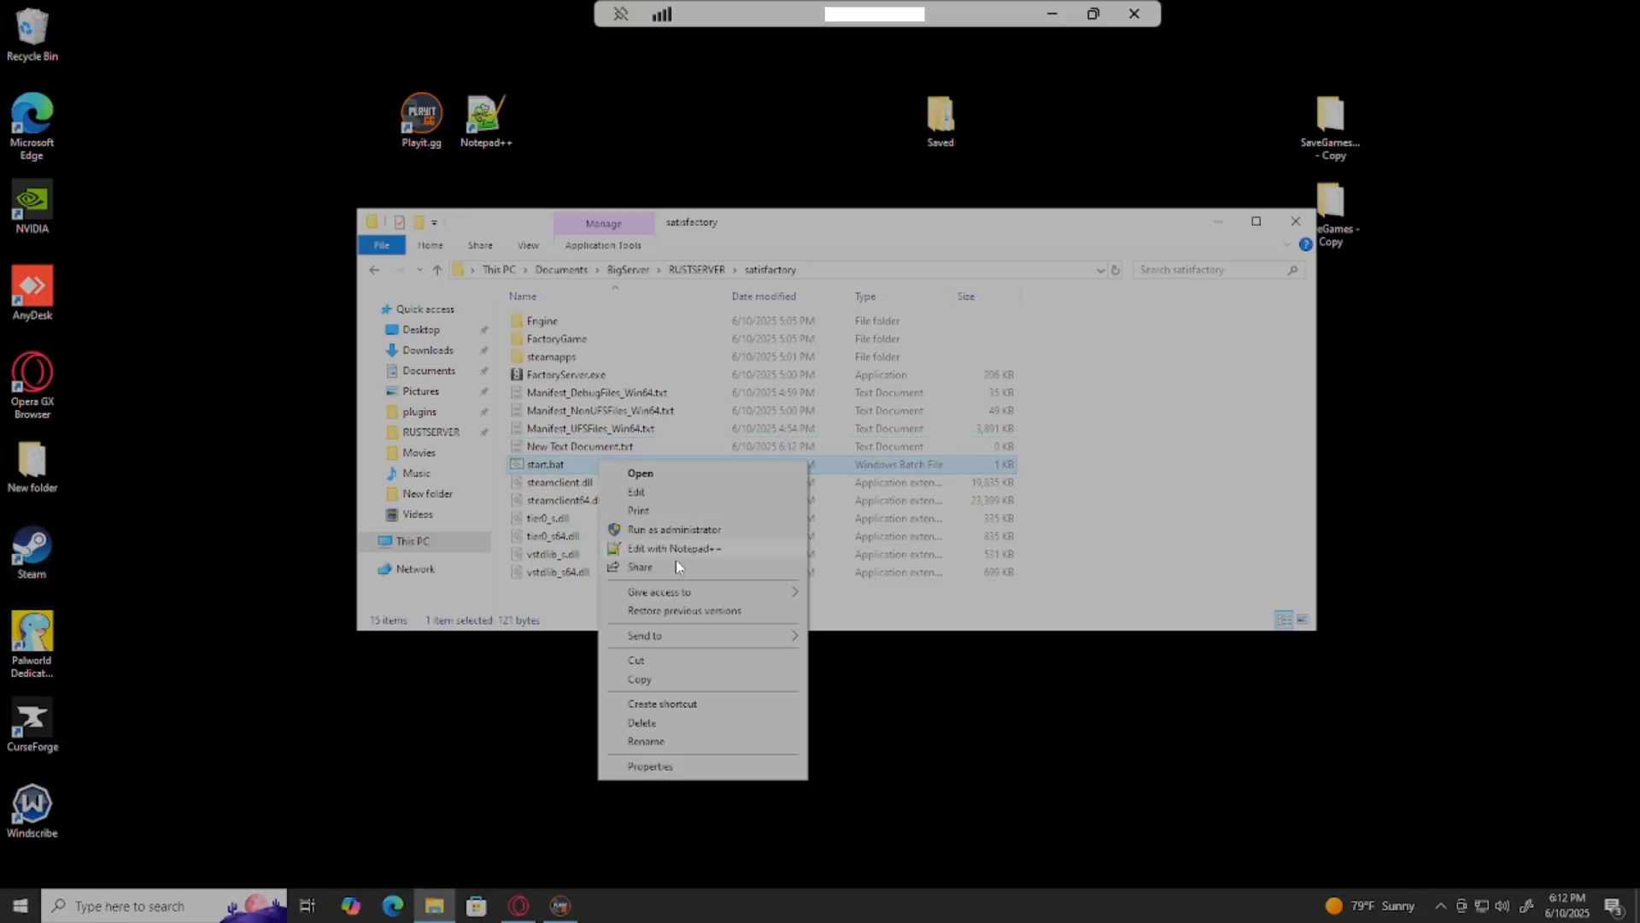
pyautogui.click(636, 492)
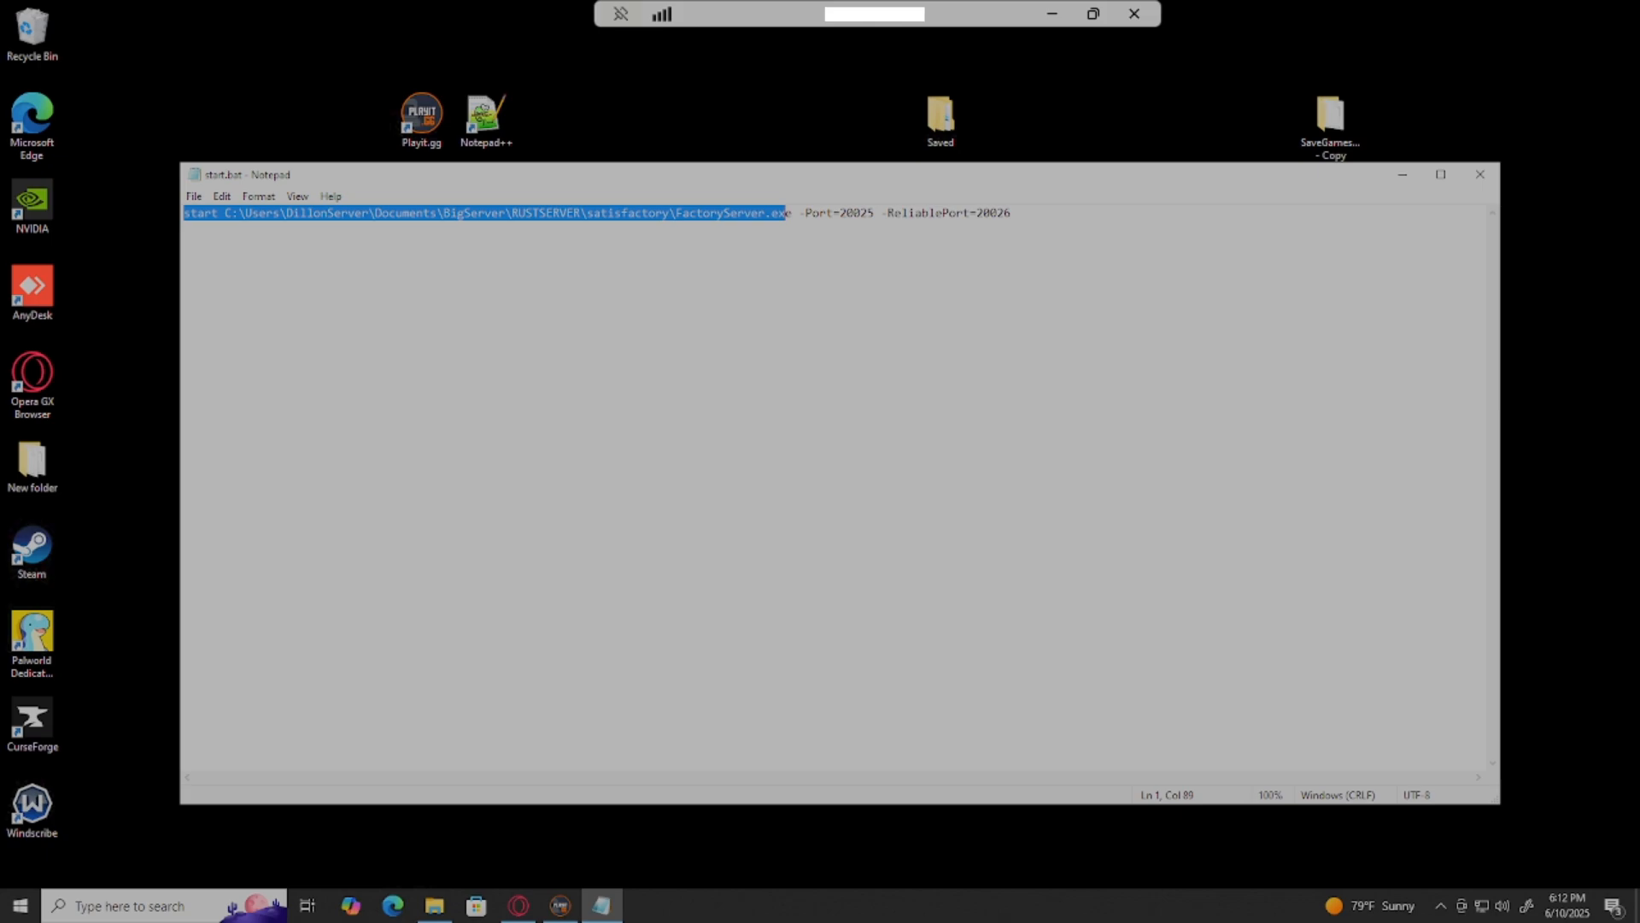
pyautogui.click(778, 212)
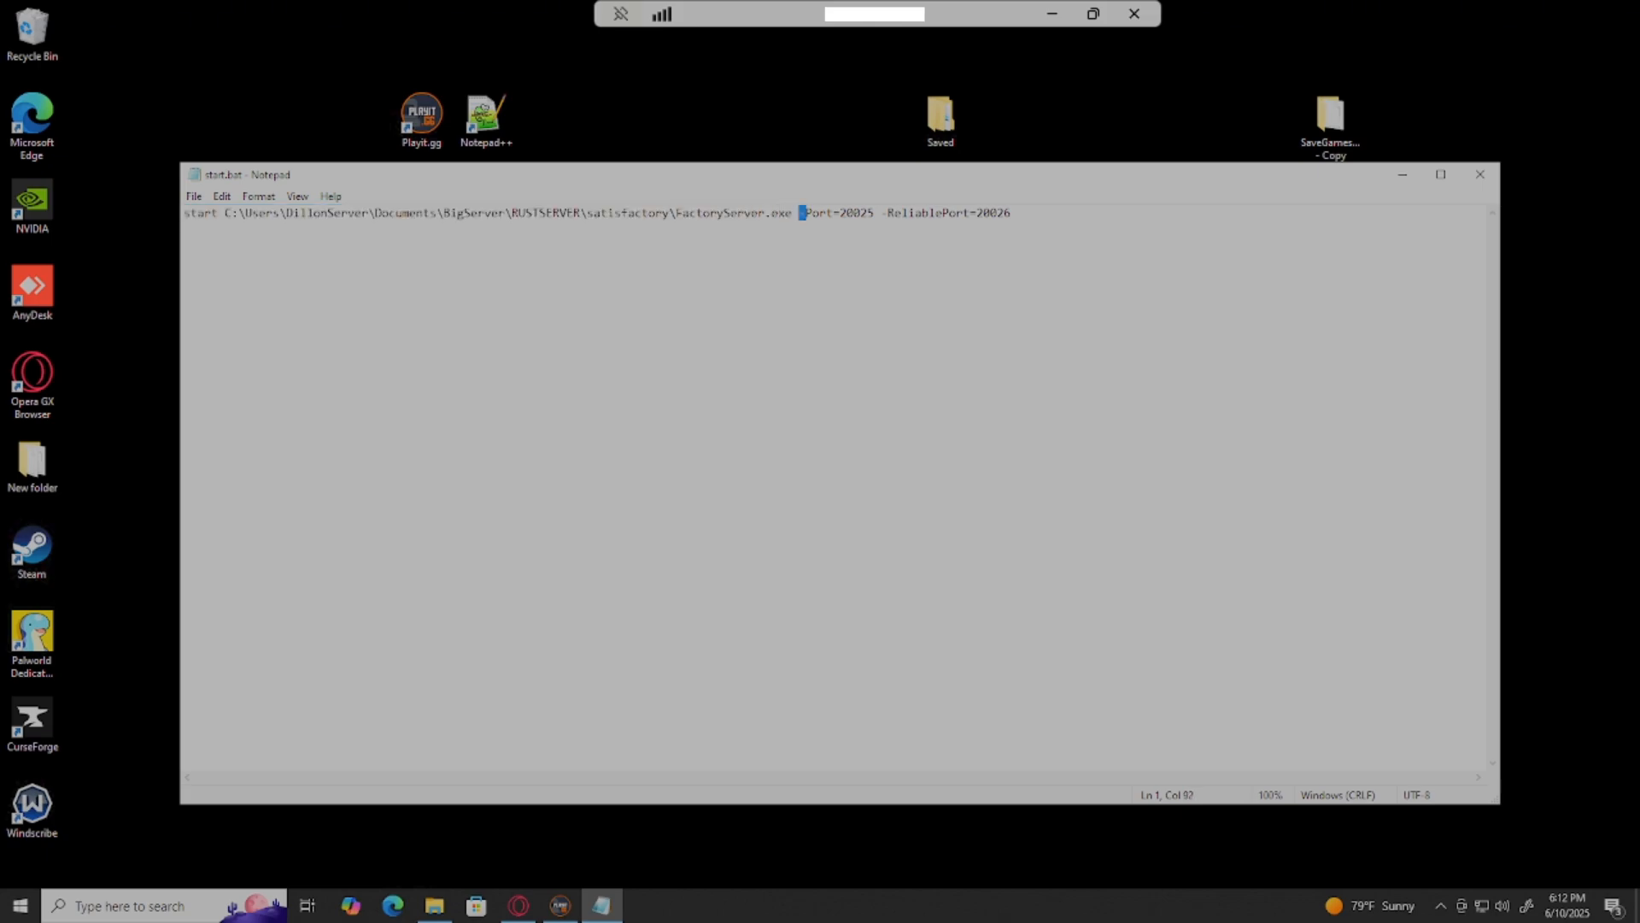
pyautogui.doubleClick(837, 211)
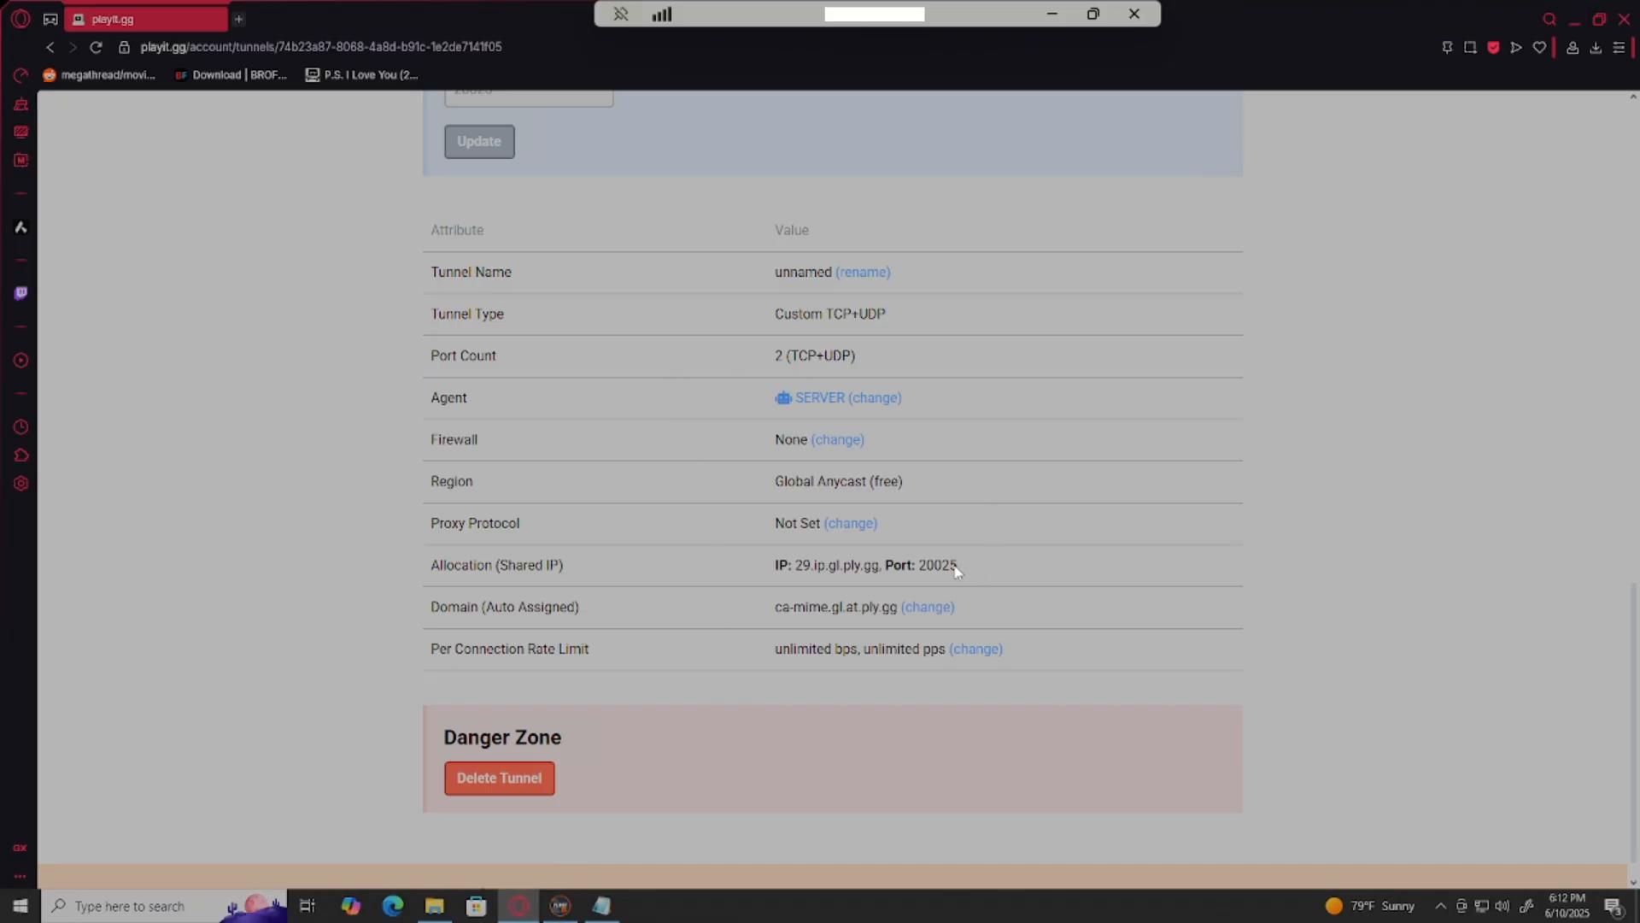
pyautogui.moveTo(1517, 21)
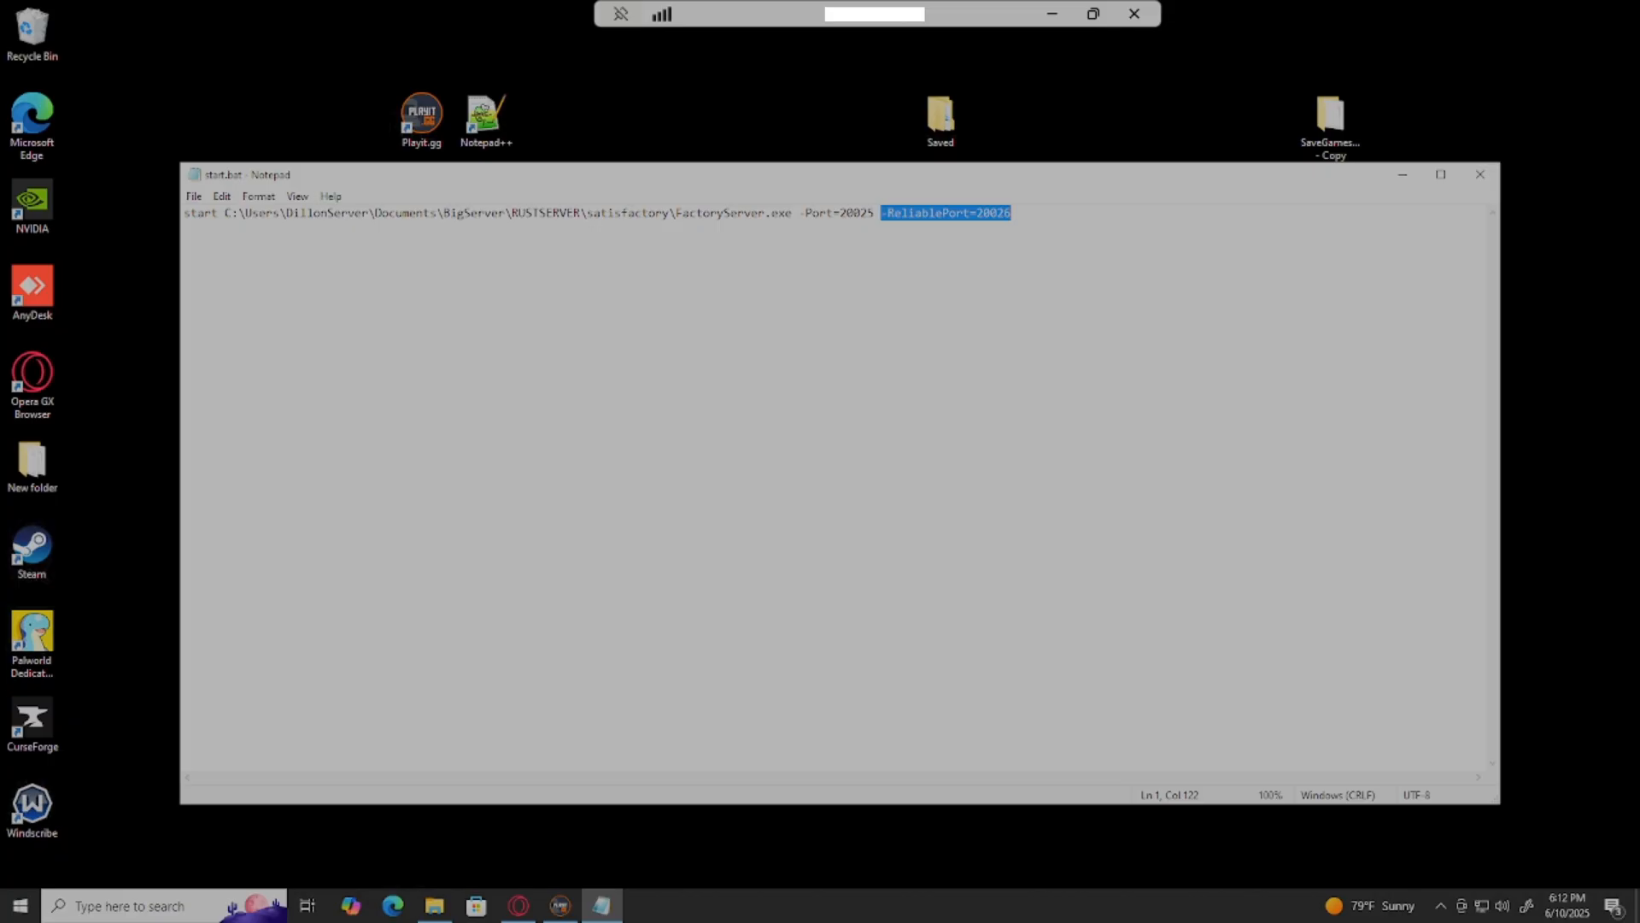
pyautogui.moveTo(820, 204)
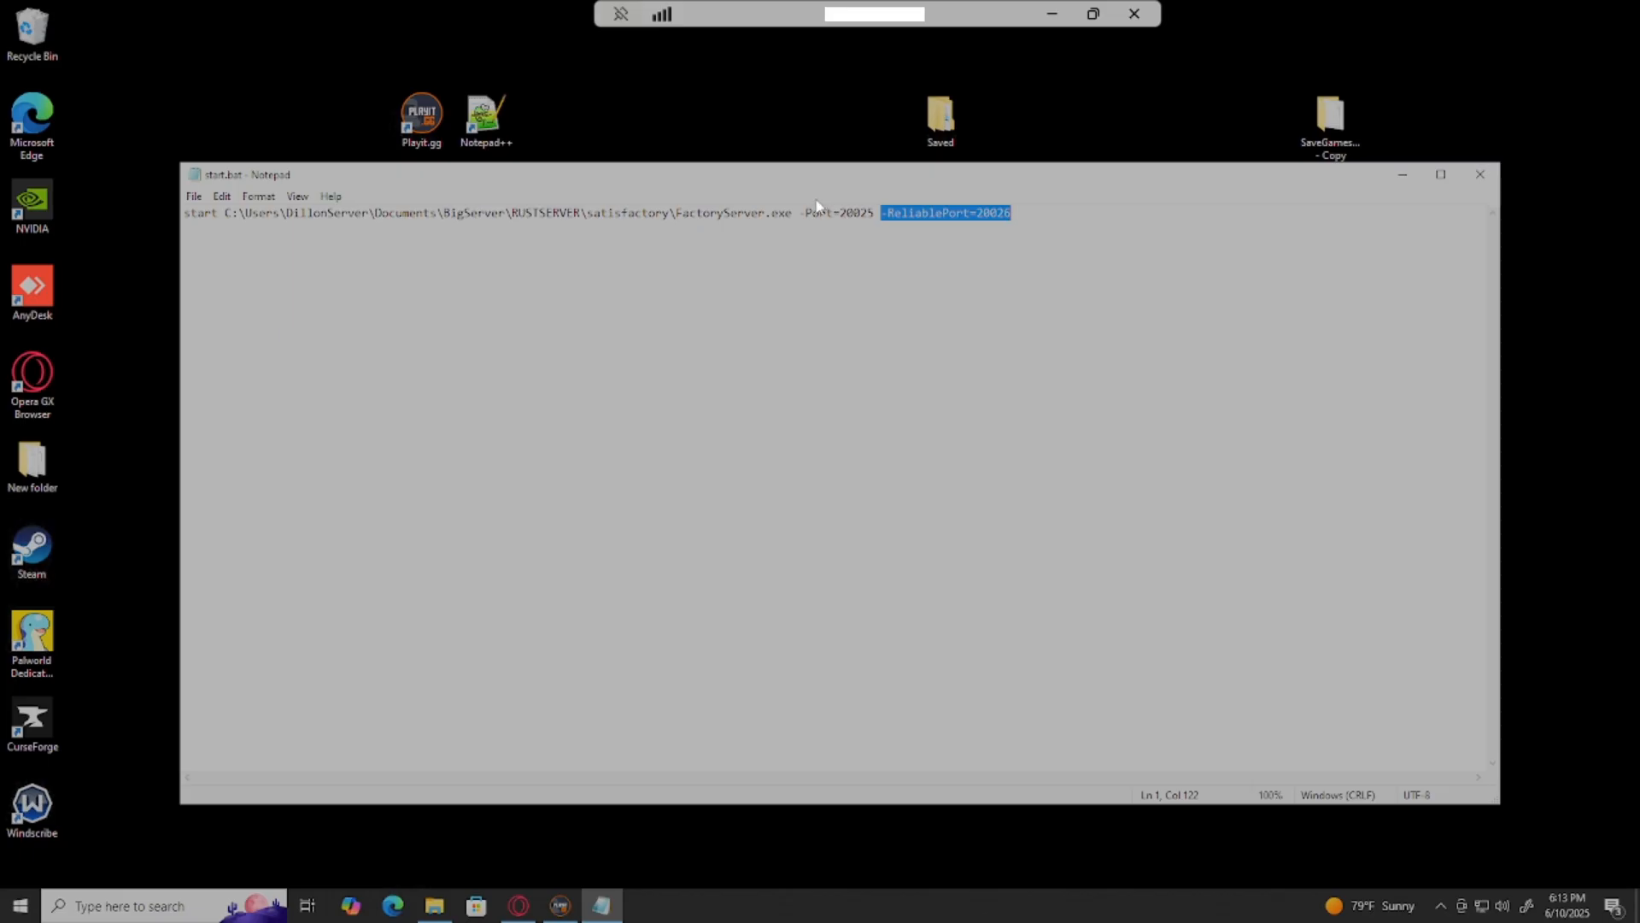
pyautogui.moveTo(986, 207)
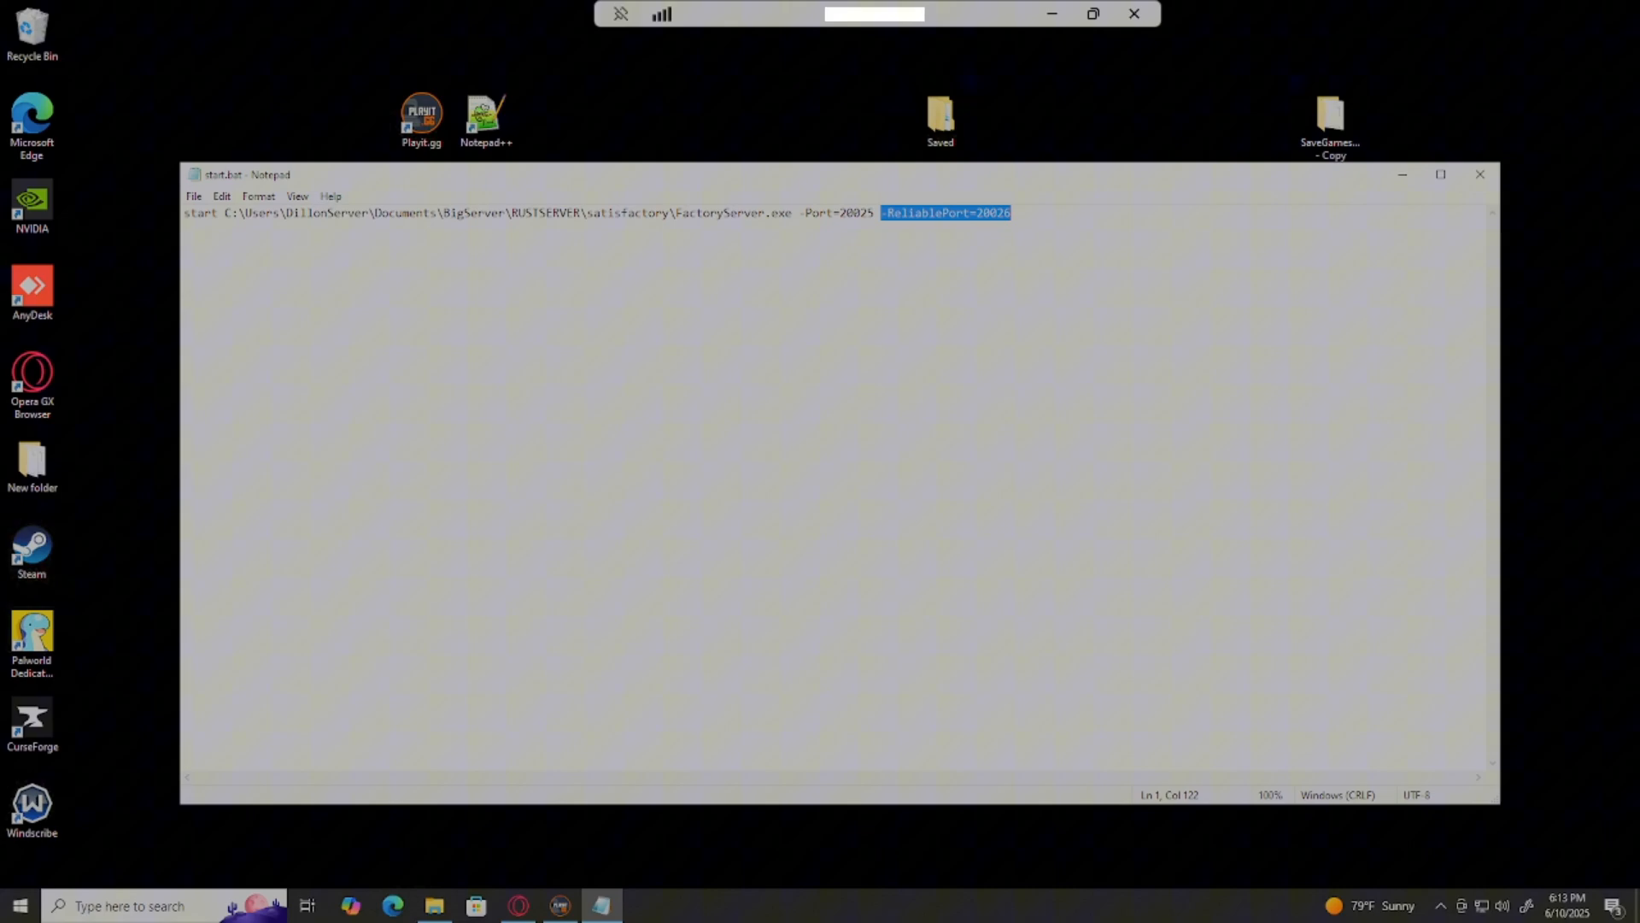
pyautogui.moveTo(1034, 198)
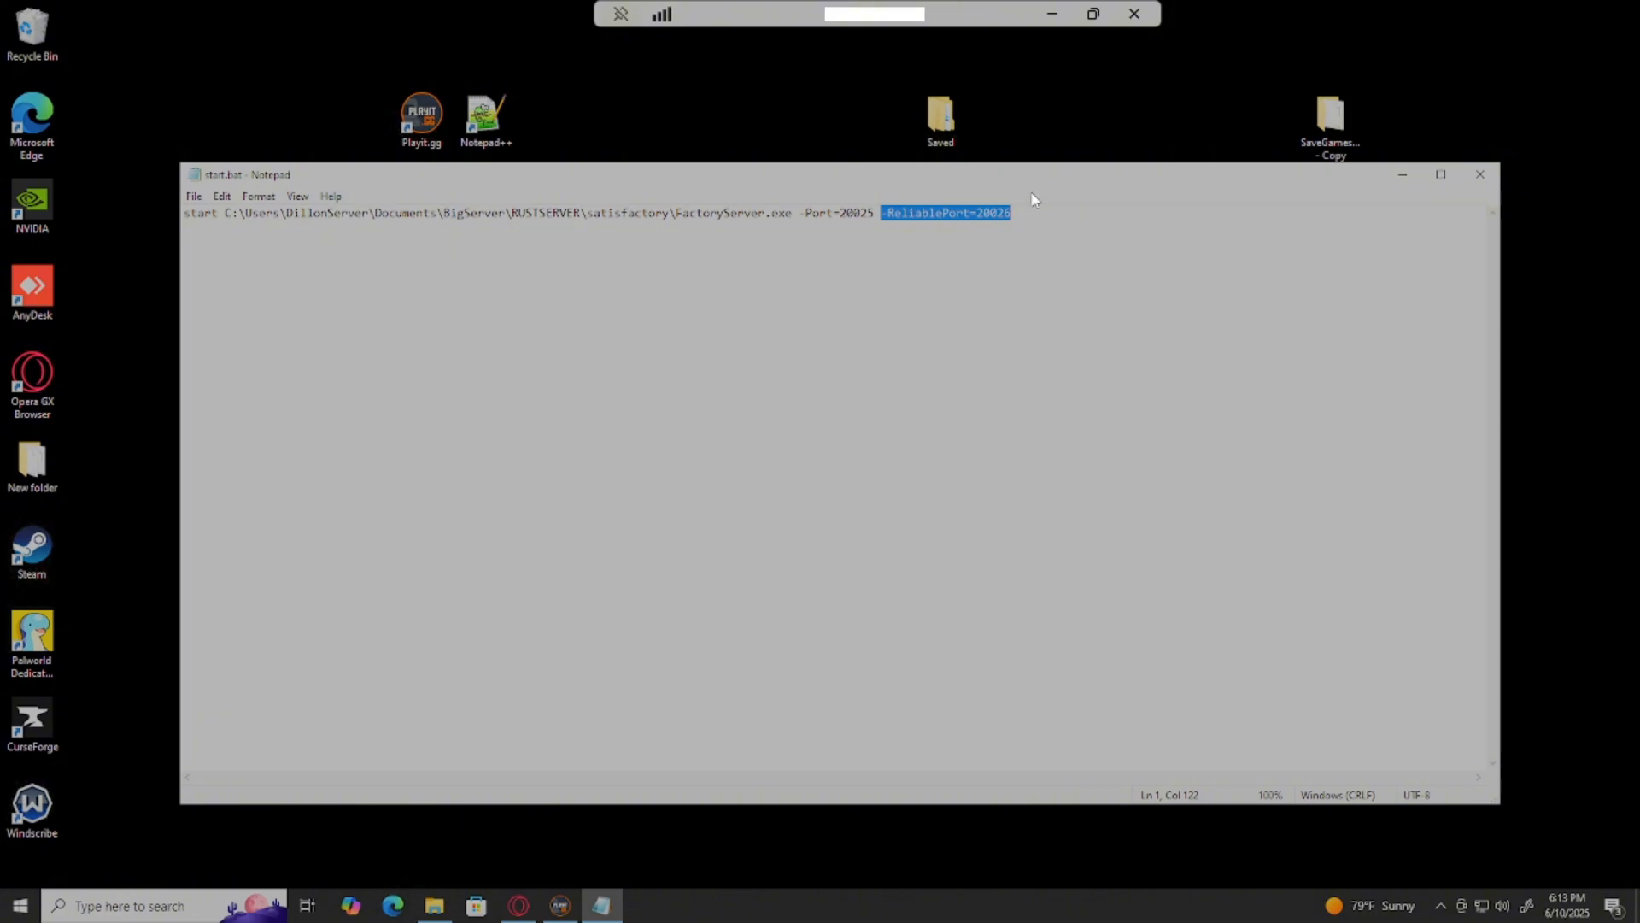
pyautogui.moveTo(193, 197)
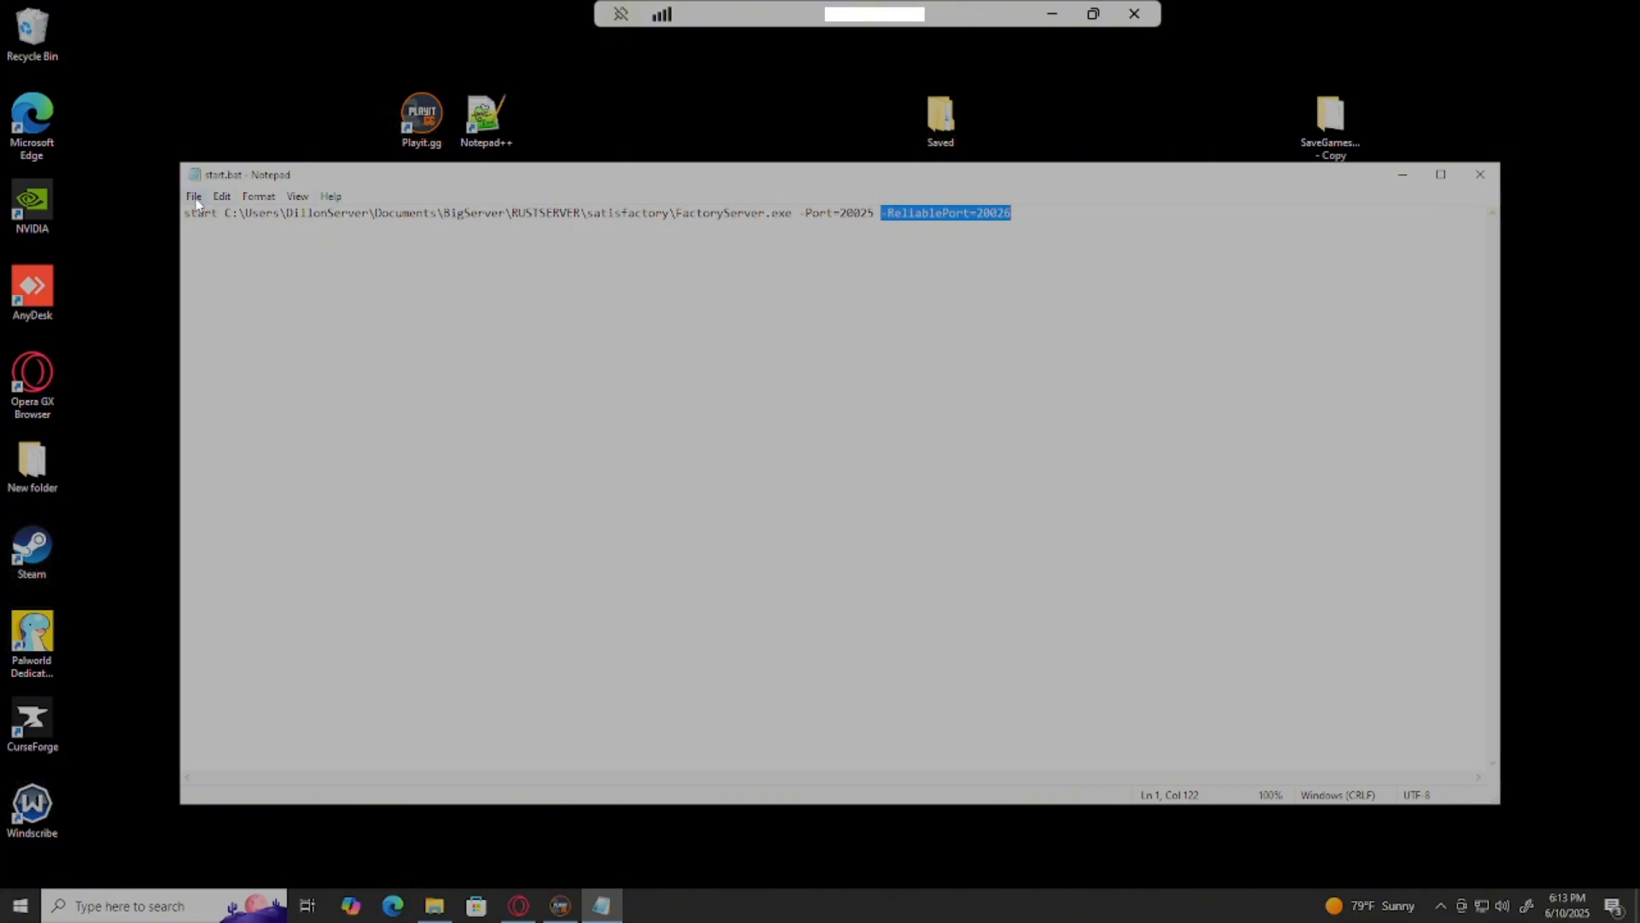
# - Save start.bat with -Port=20025 -ReliablePort=20026 via the File menu
pyautogui.click(193, 197)
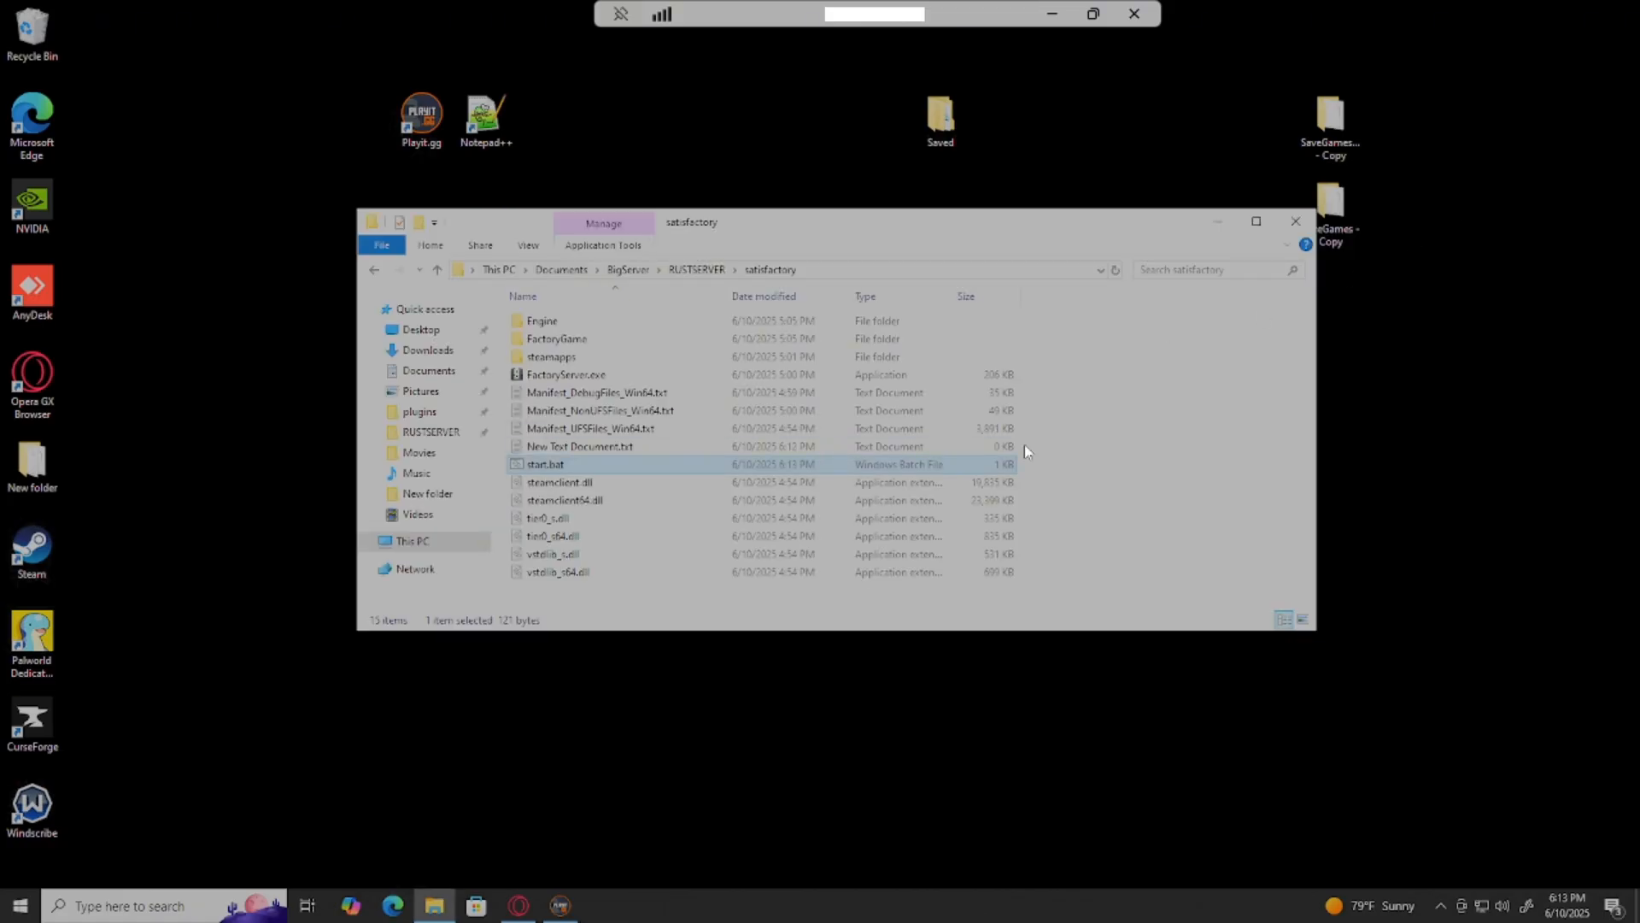
# - Try renaming New Text Document.txt to .bat, then delete it, leaving 14 items
pyautogui.click(580, 446)
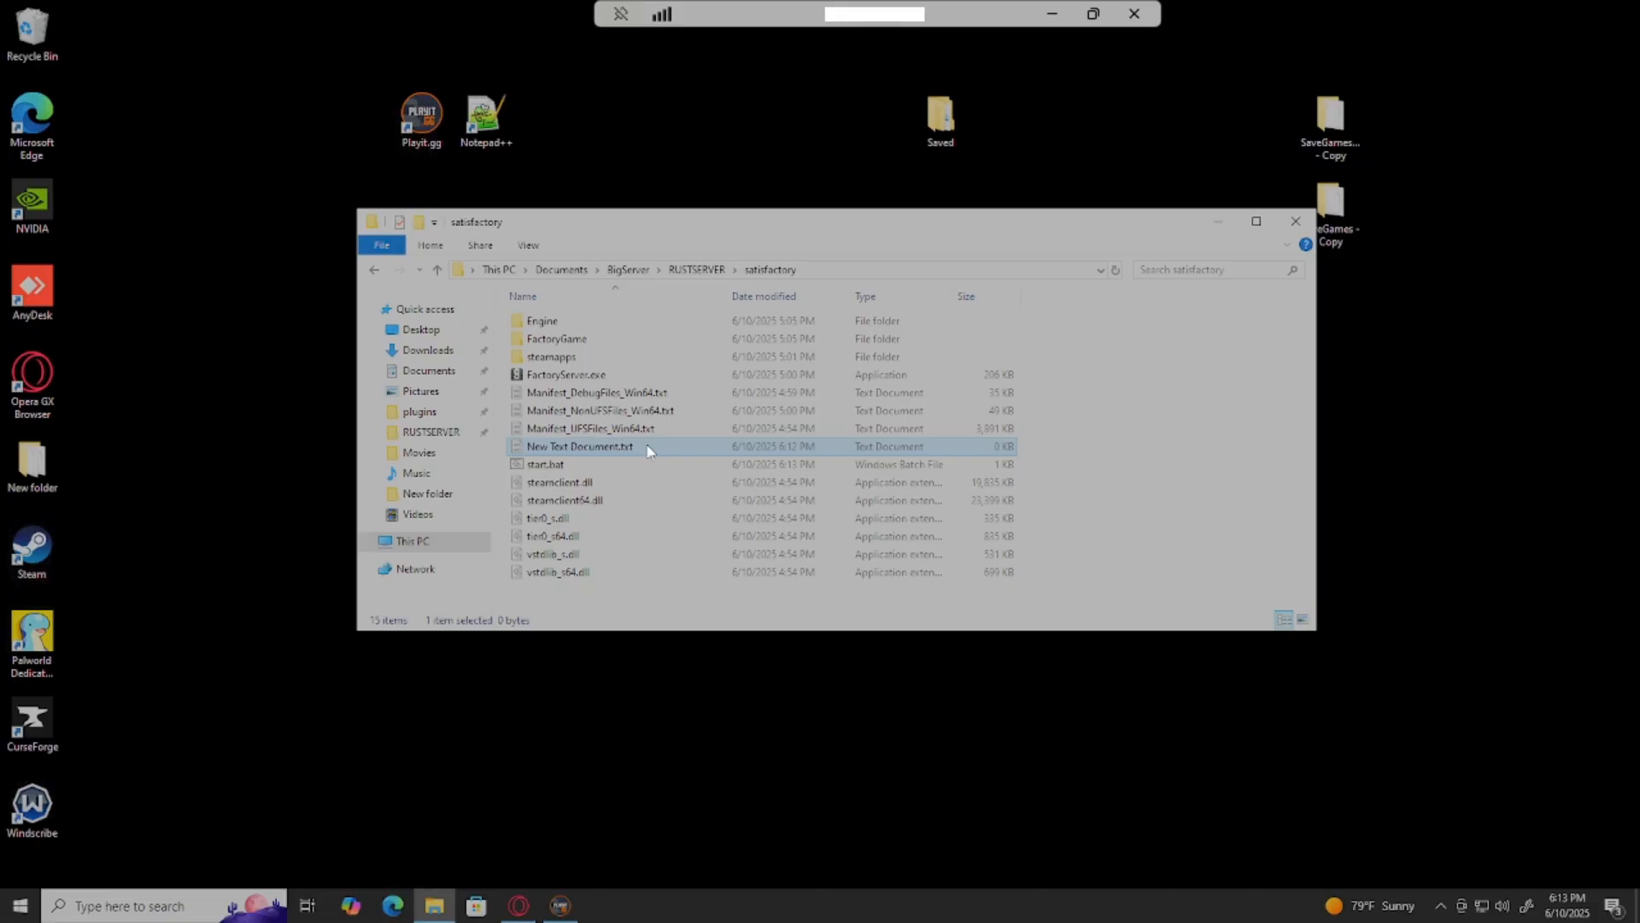
pyautogui.rightClick(579, 446)
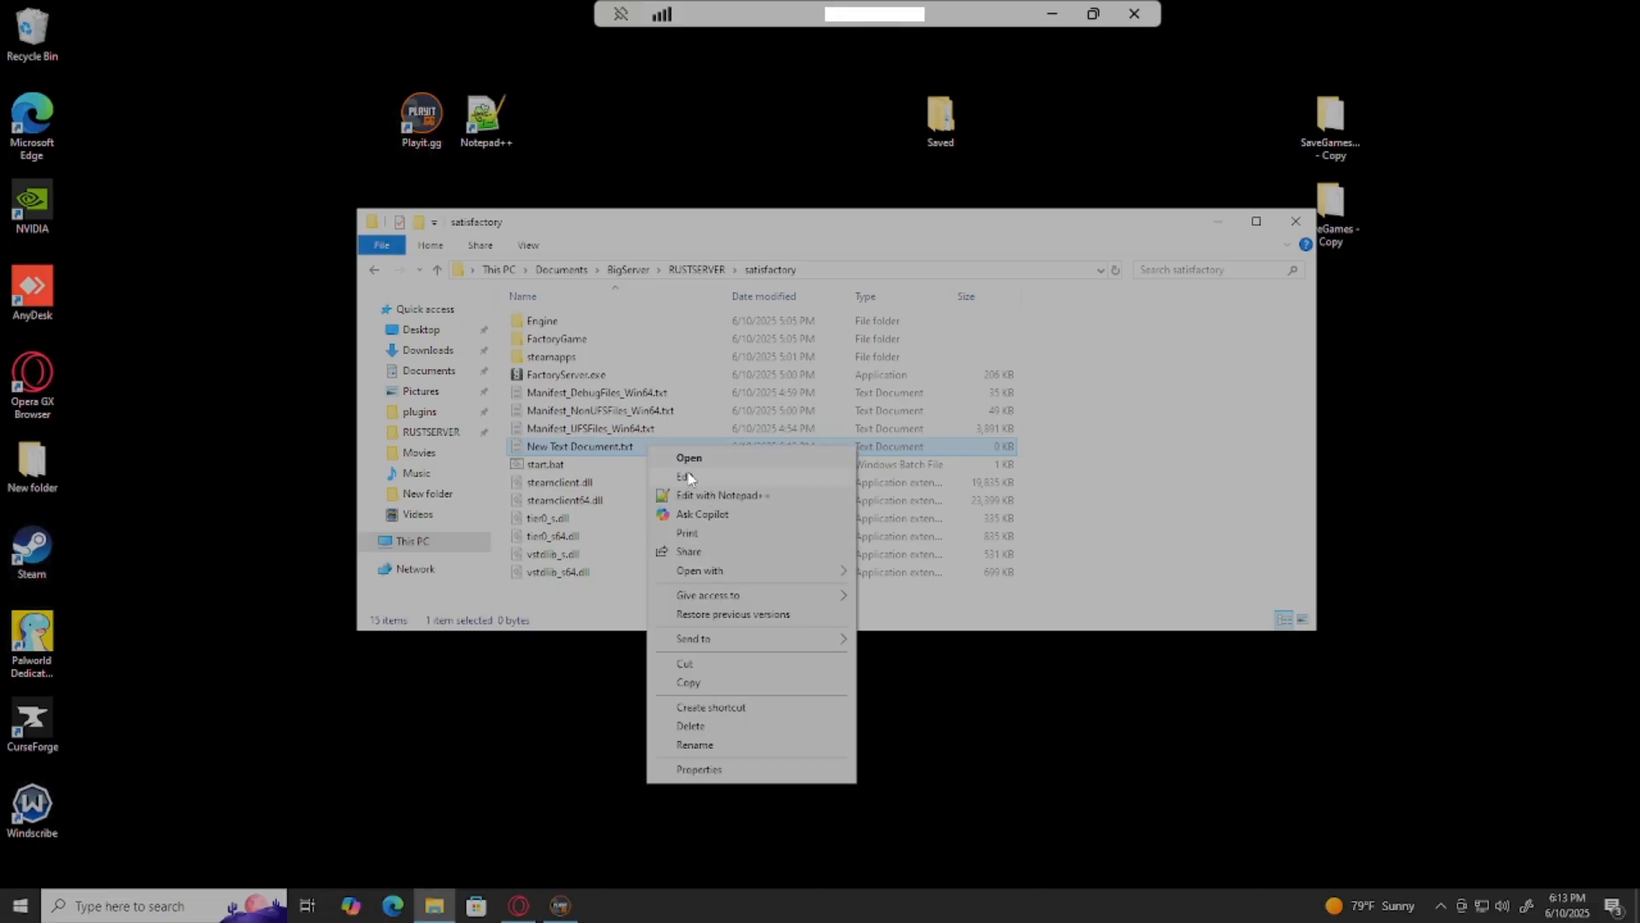
pyautogui.moveTo(695, 695)
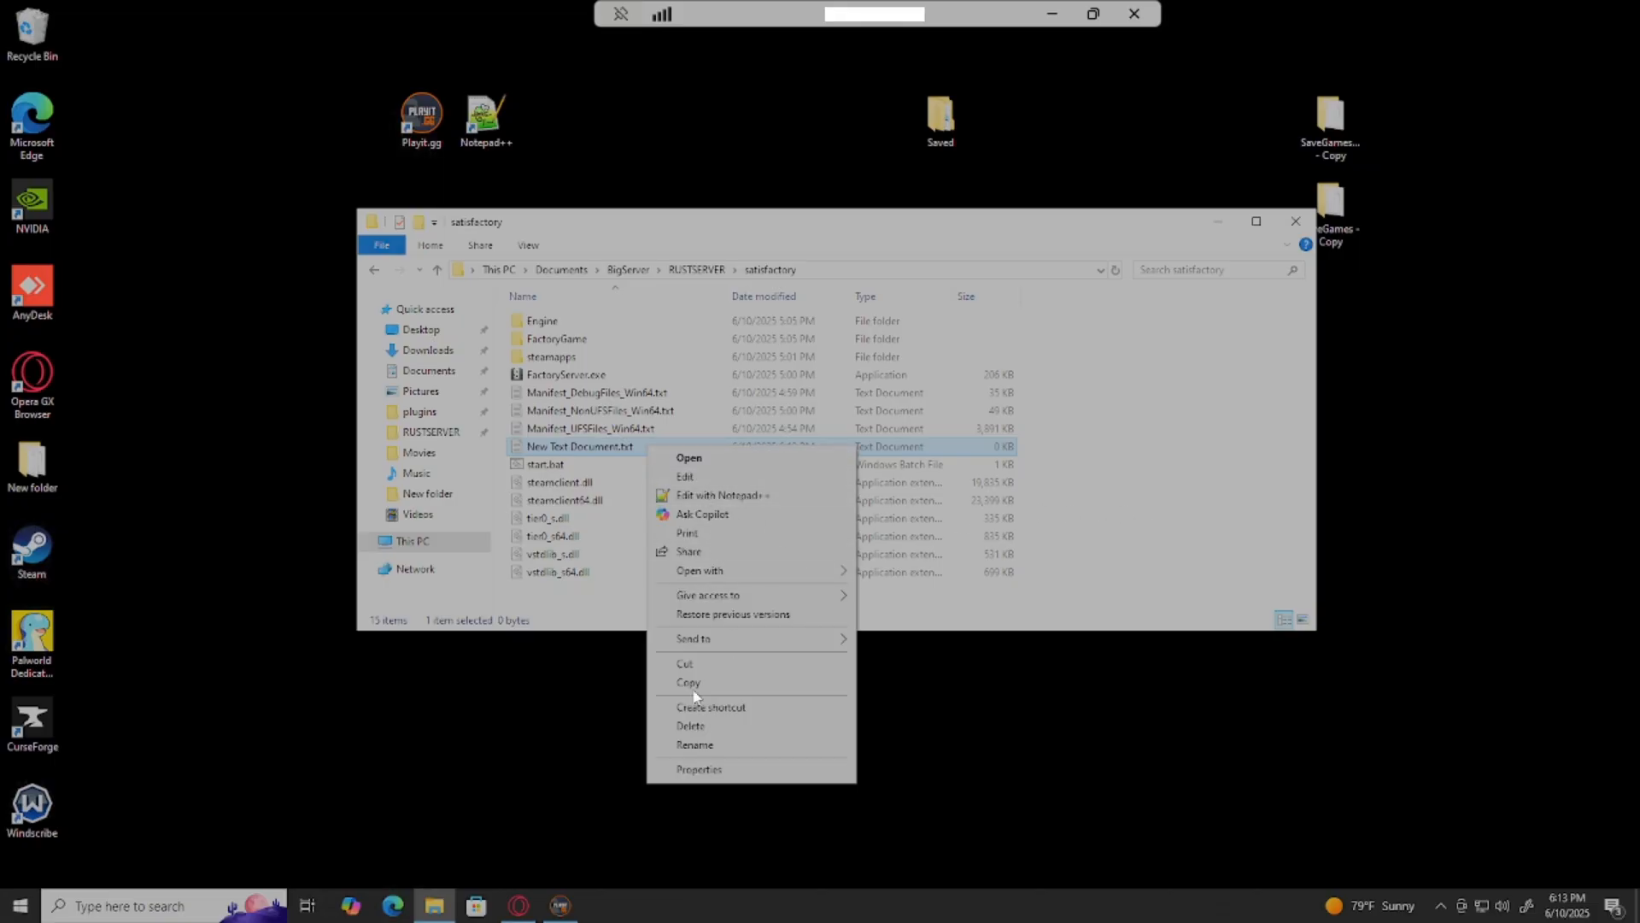
pyautogui.click(695, 745)
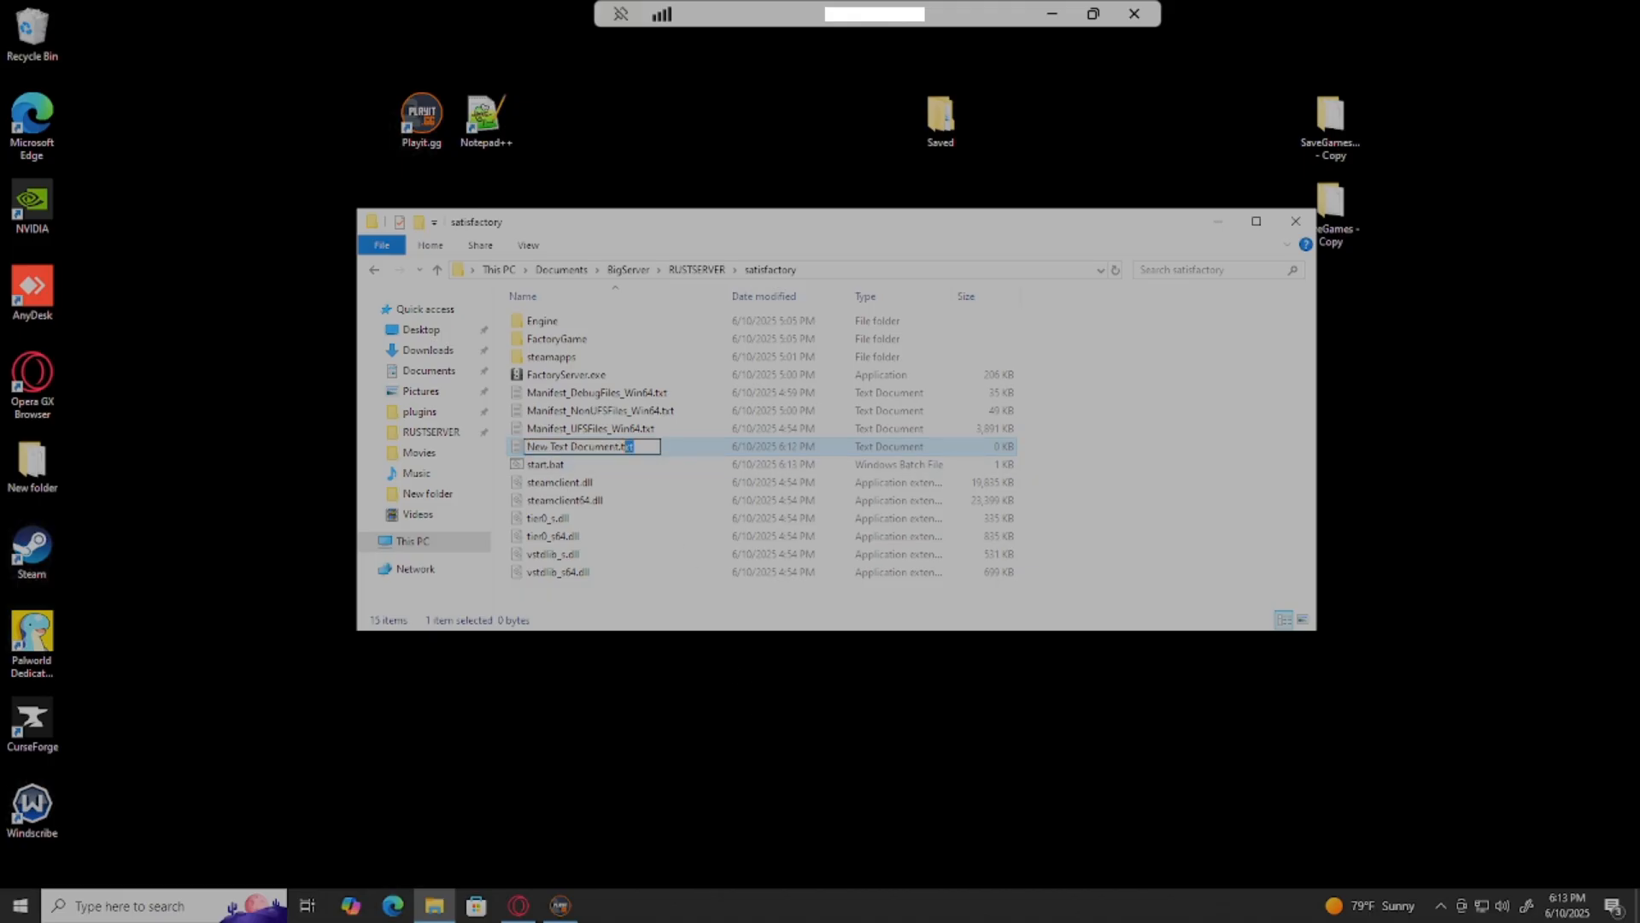
pyautogui.write('.bat')
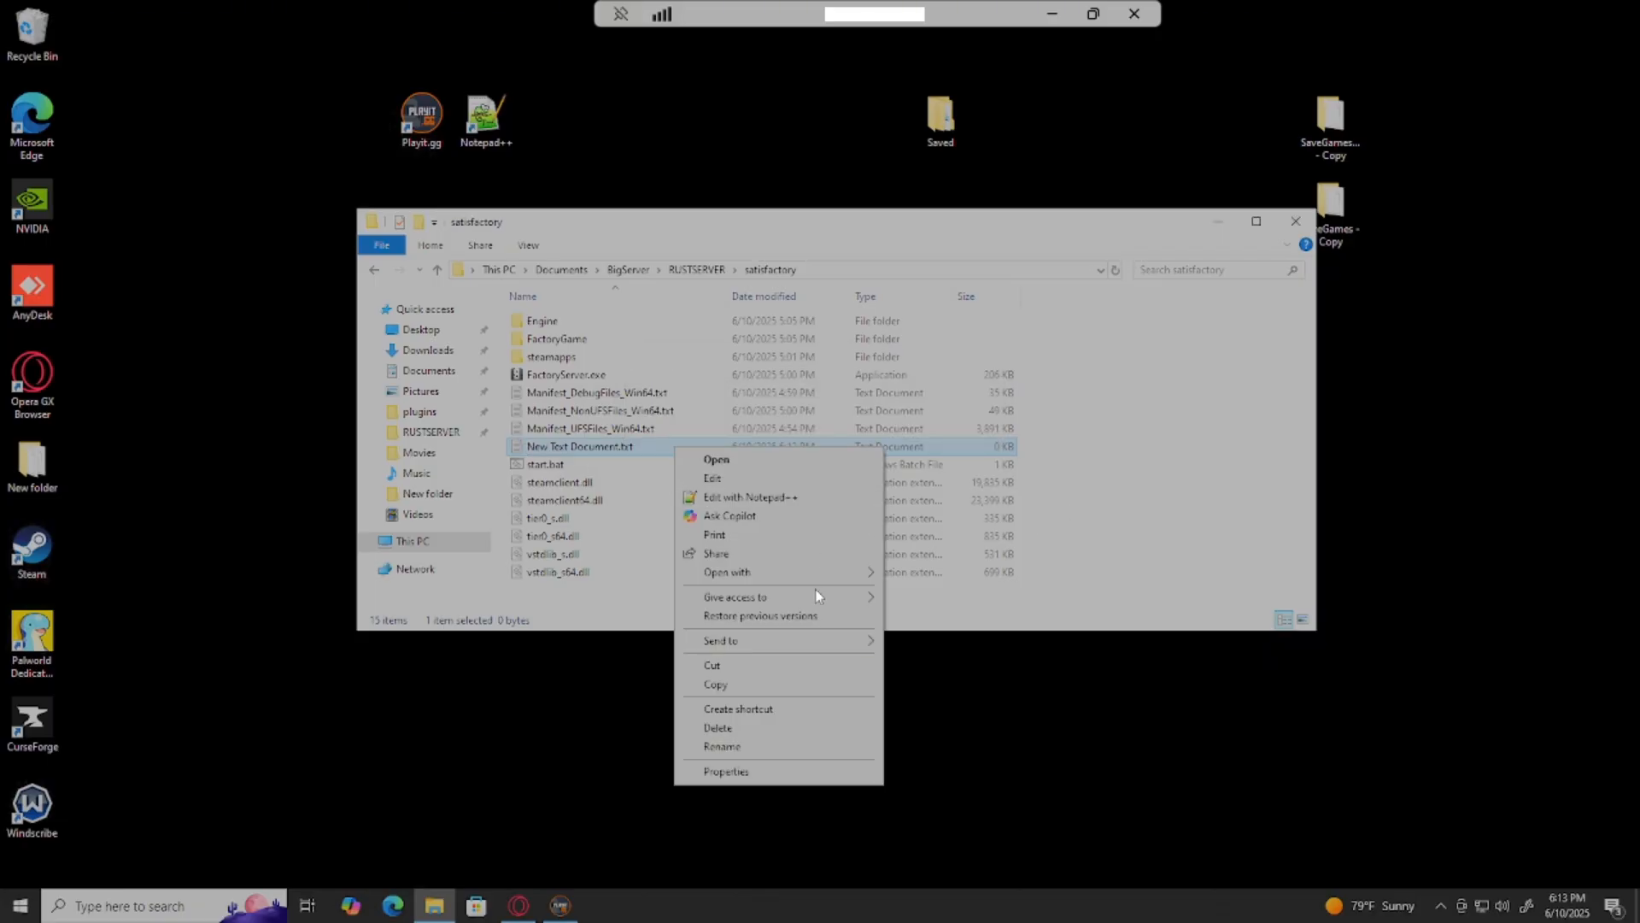
pyautogui.click(718, 728)
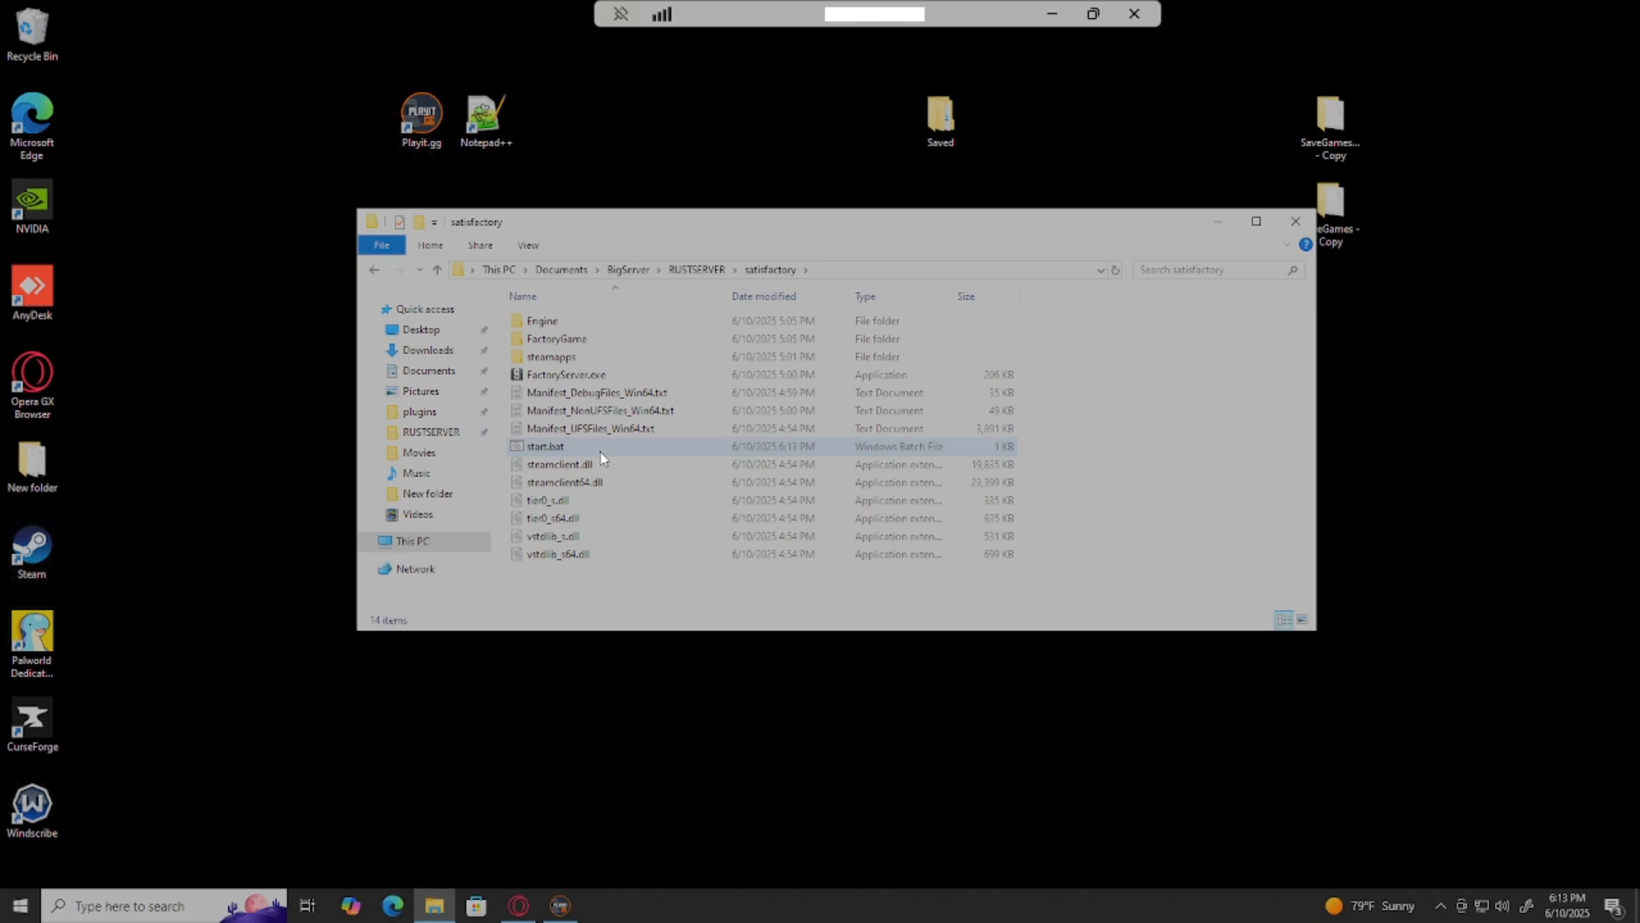
# - Bring up start.bat's context menu to reach Run as administrator
pyautogui.rightClick(591, 460)
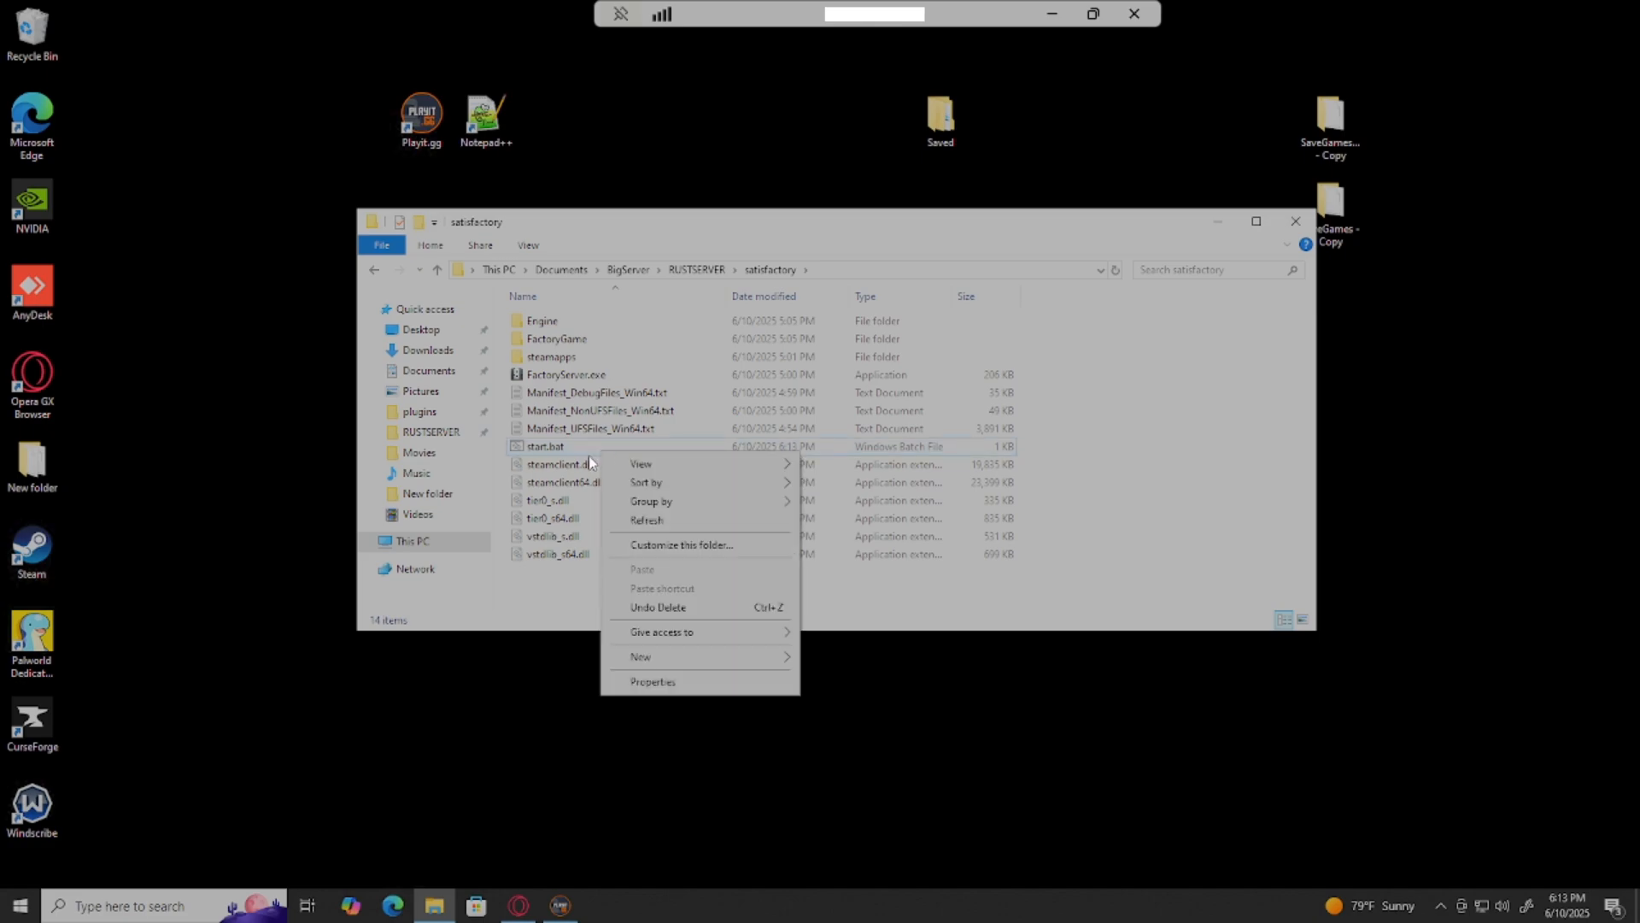
pyautogui.rightClick(545, 446)
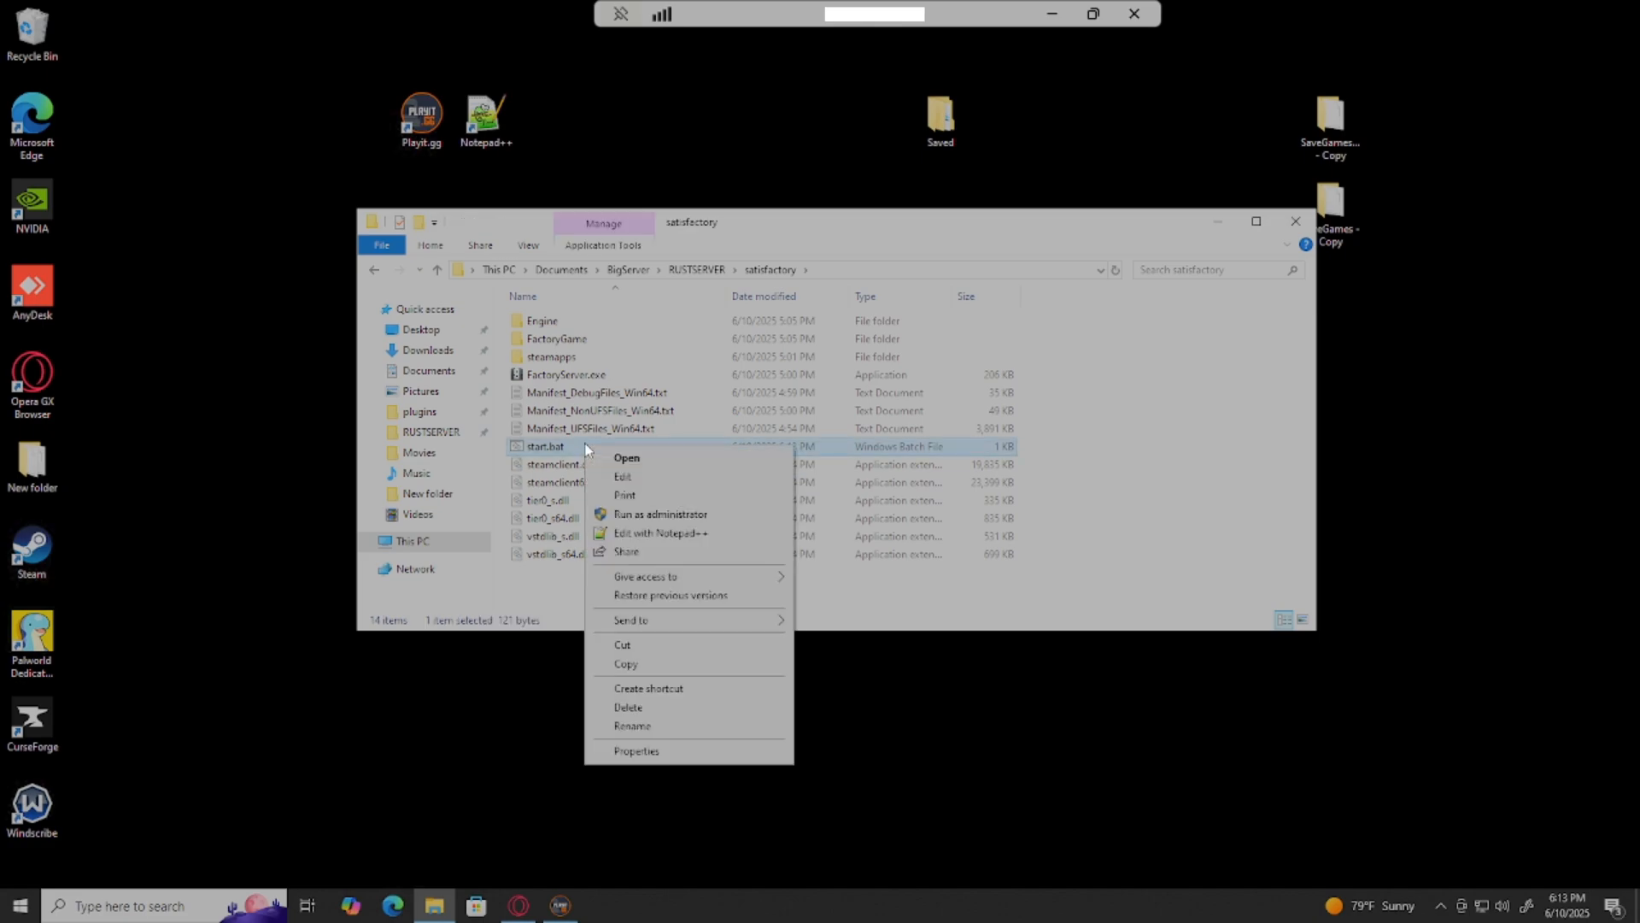
pyautogui.moveTo(659, 521)
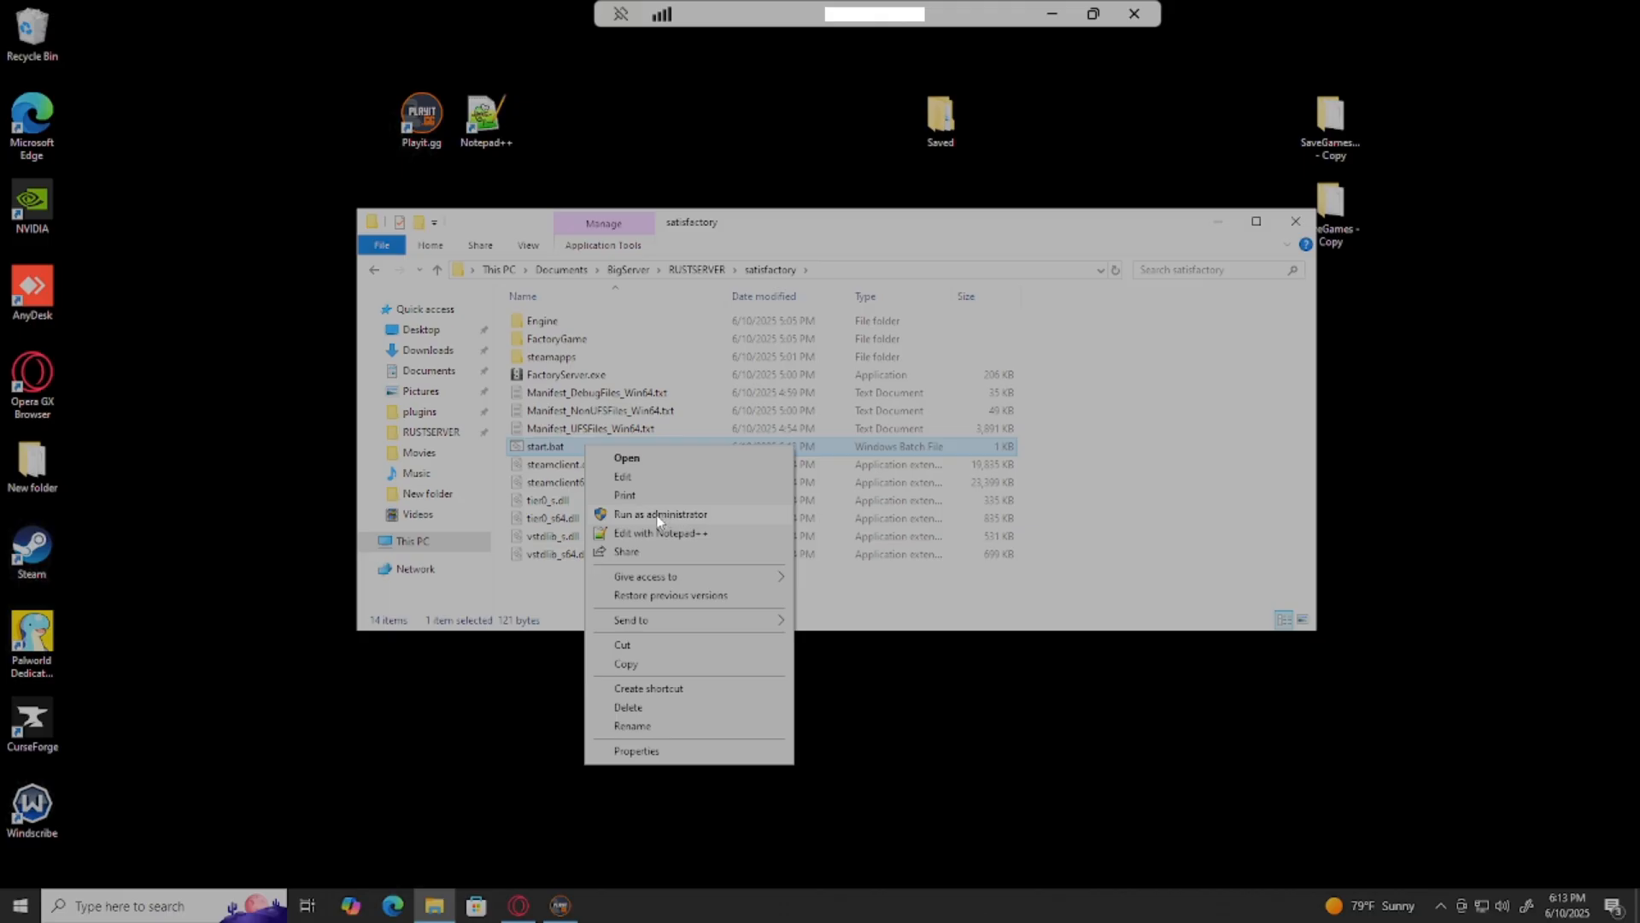
pyautogui.moveTo(1213, 528)
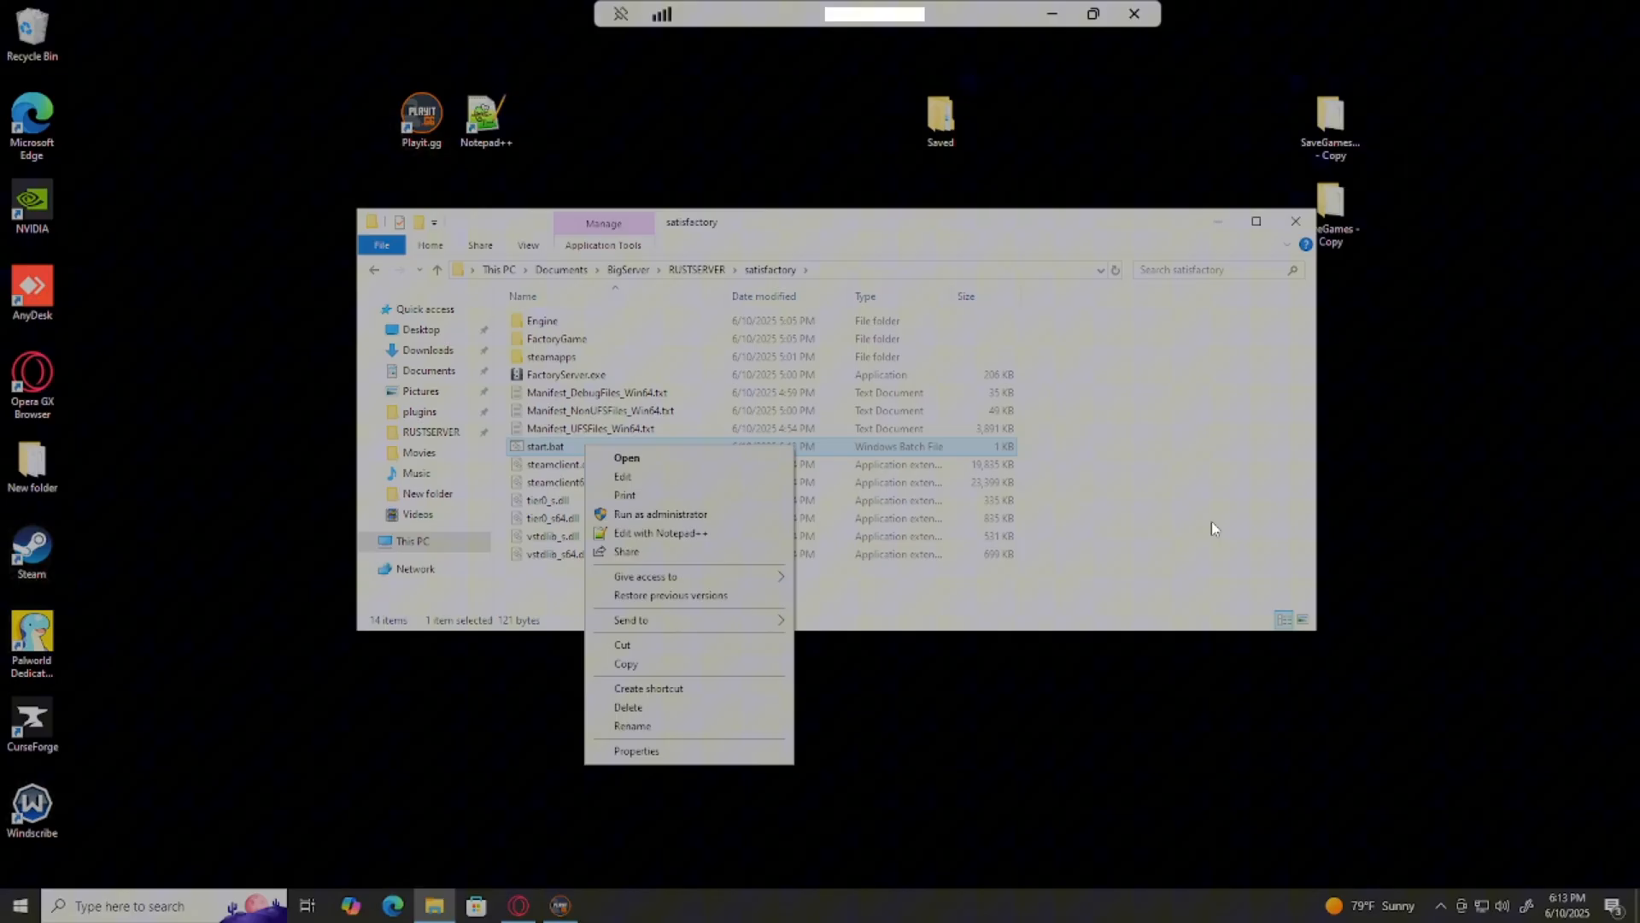
pyautogui.moveTo(1208, 528)
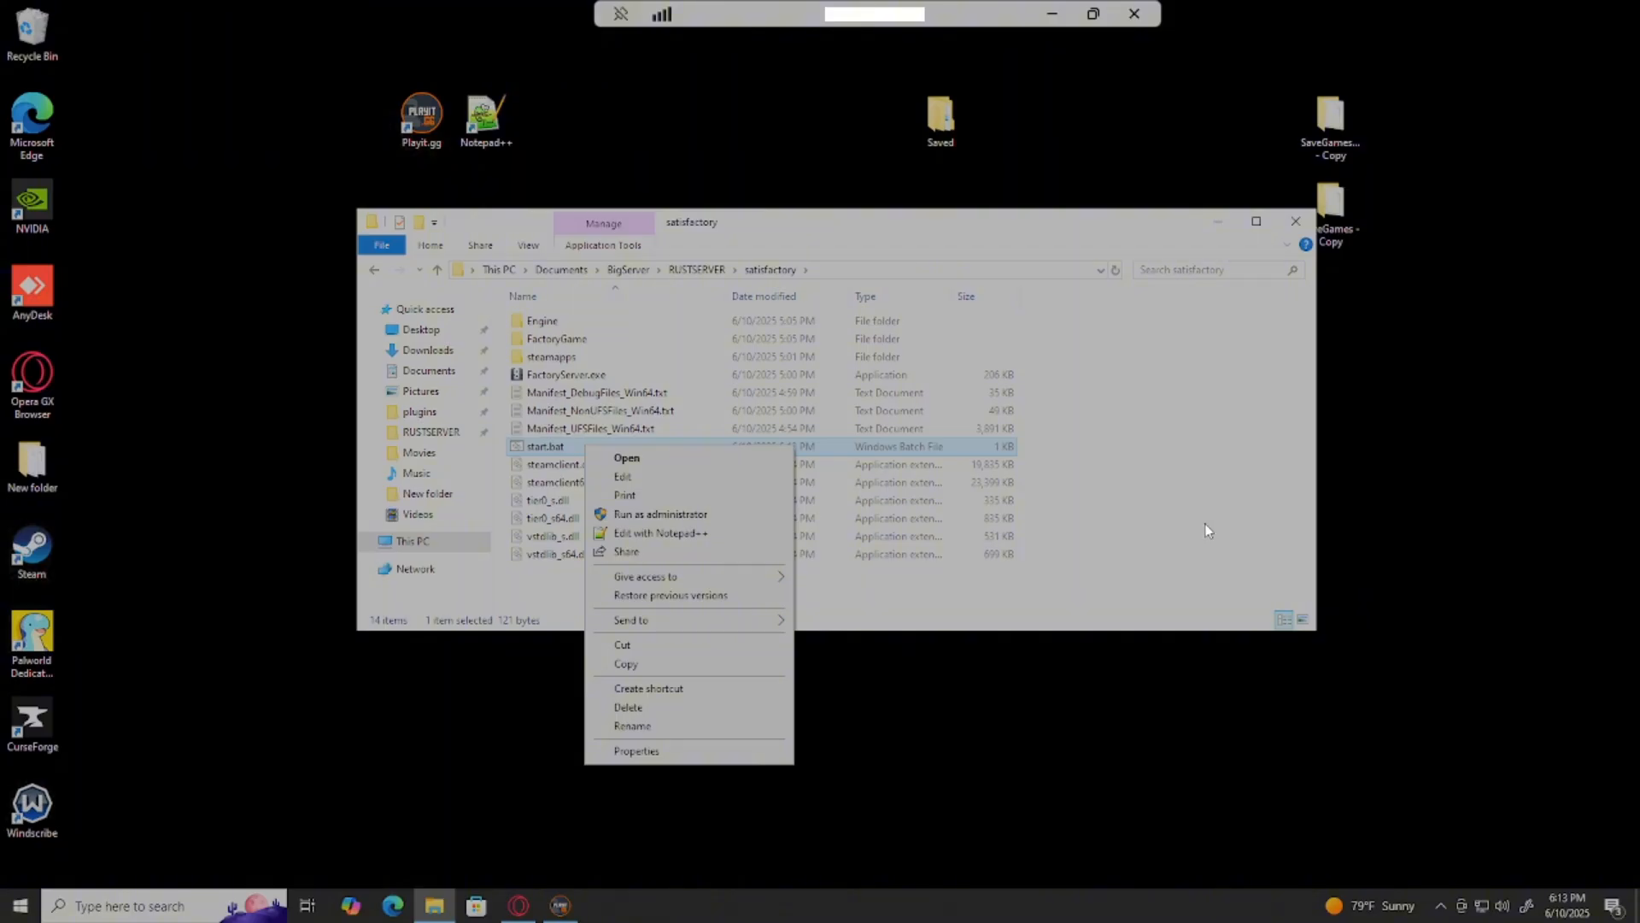